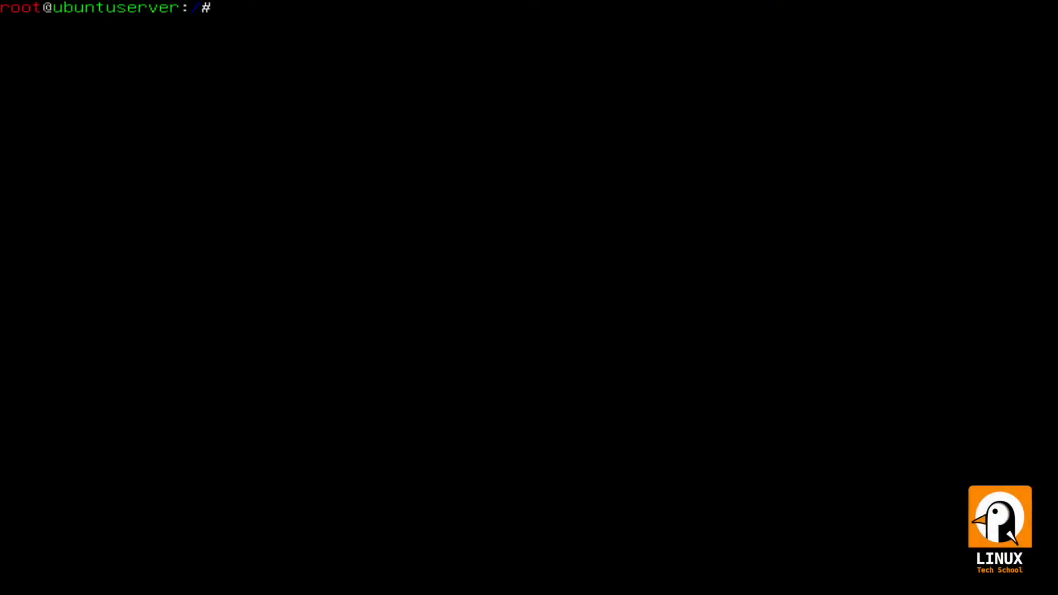
Install bind9 with apt, answering y at the confirmation prompt
text(apt ins)
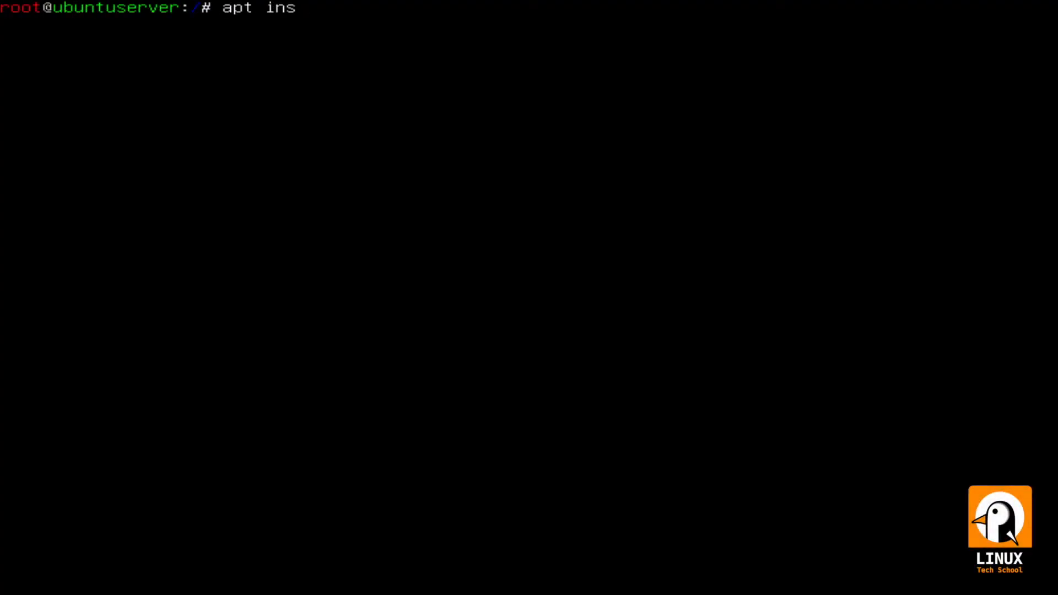
text(tall bind9)
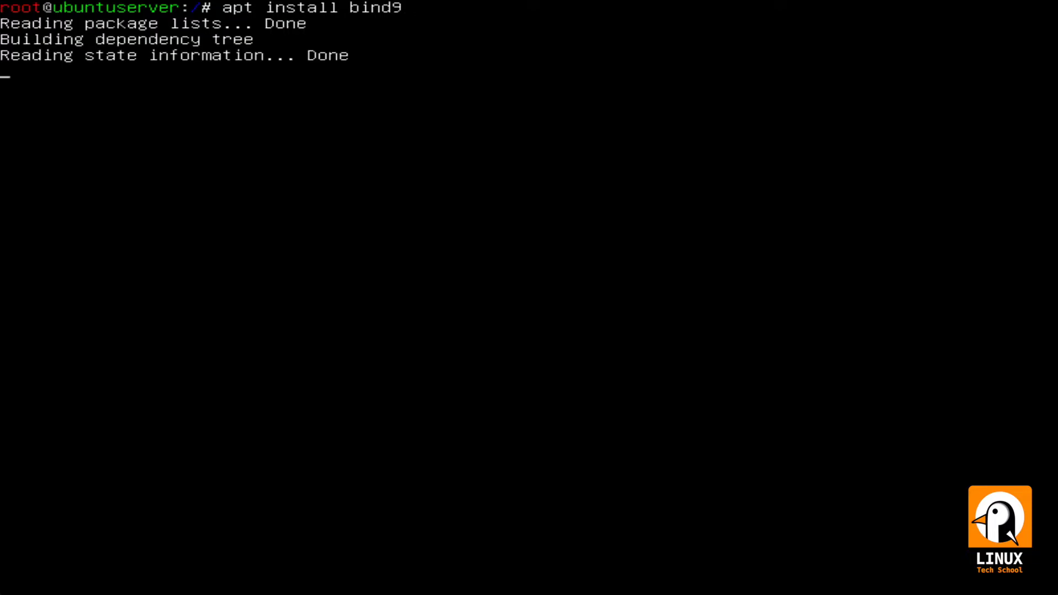
text(y)
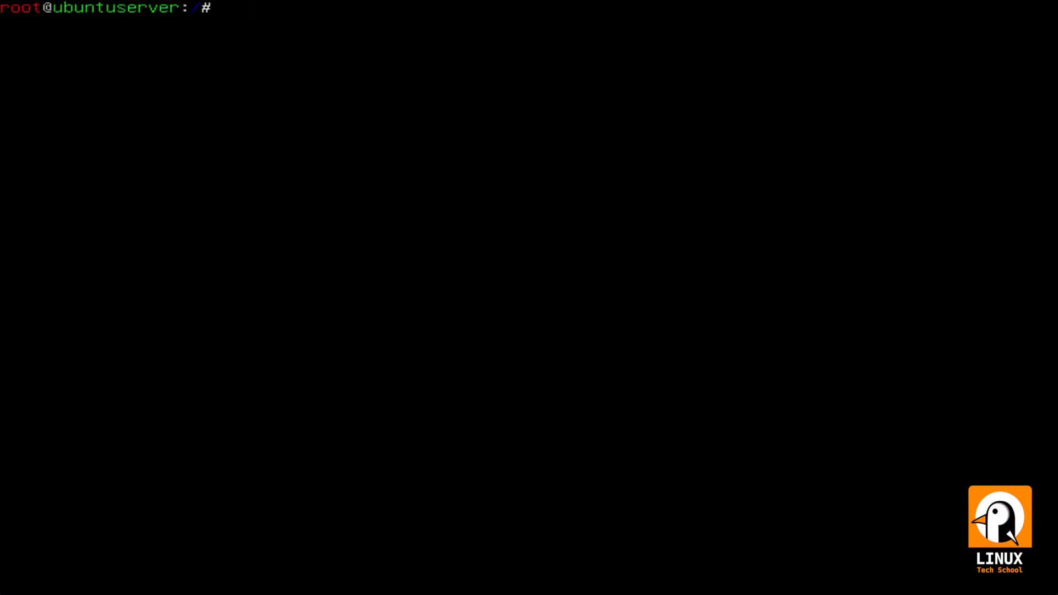
Change into /etc/bind and open named.conf.options in nano
text(cd /)
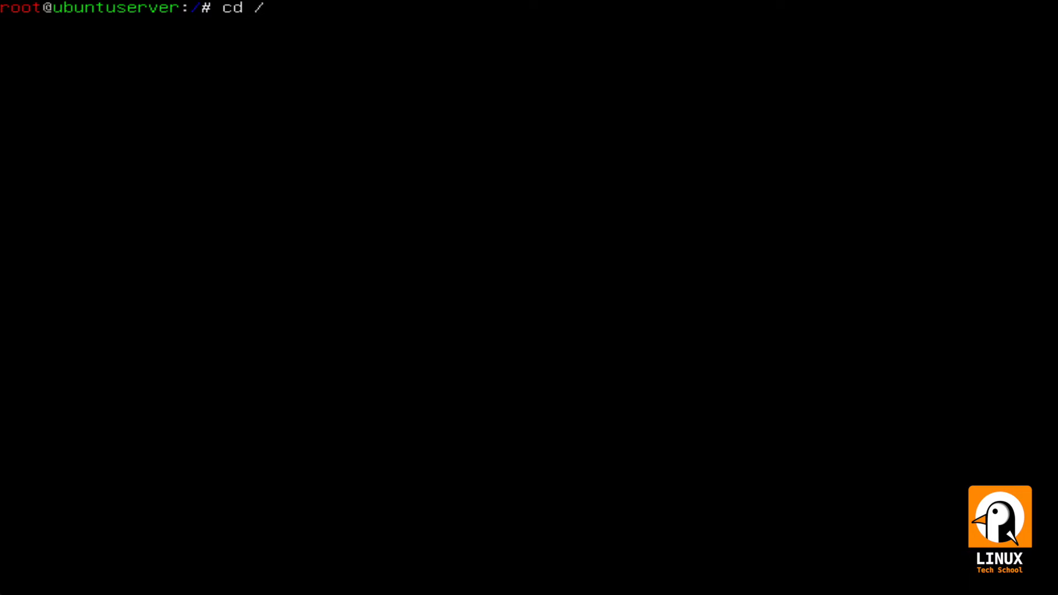
text(etc/bin)
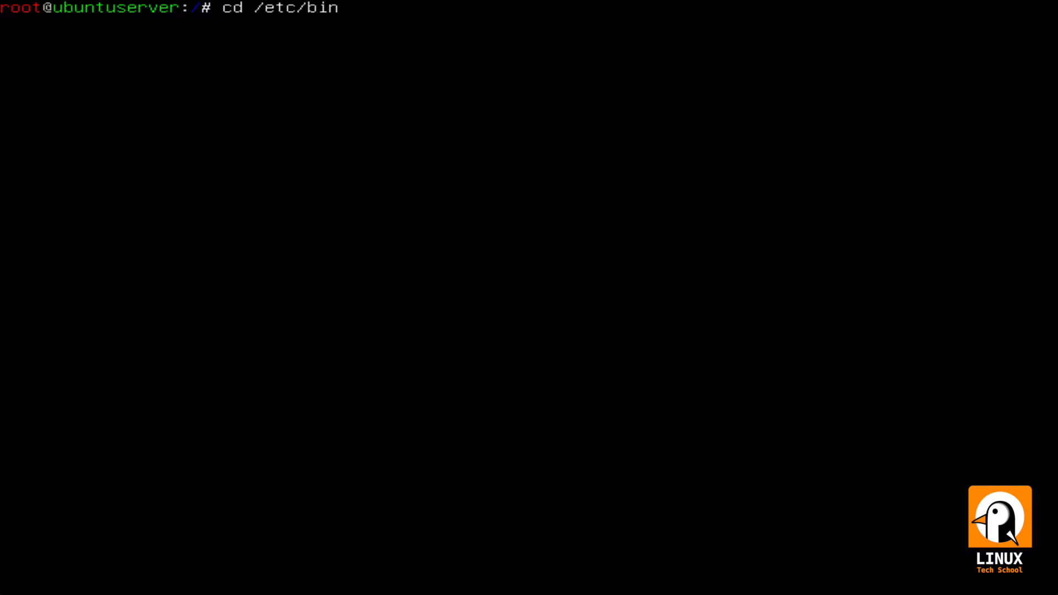
text(d/)
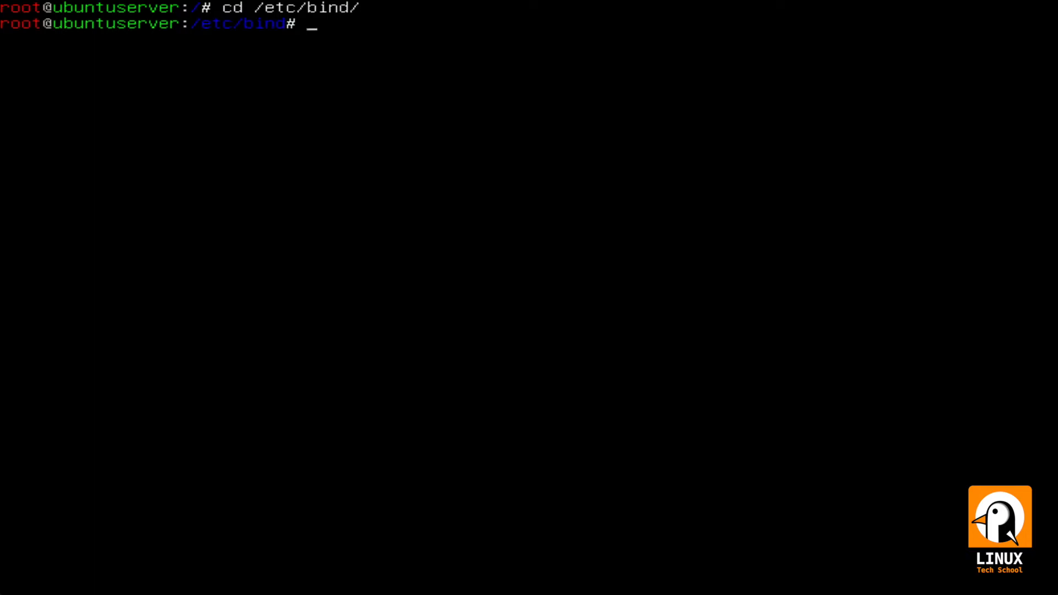
text(n)
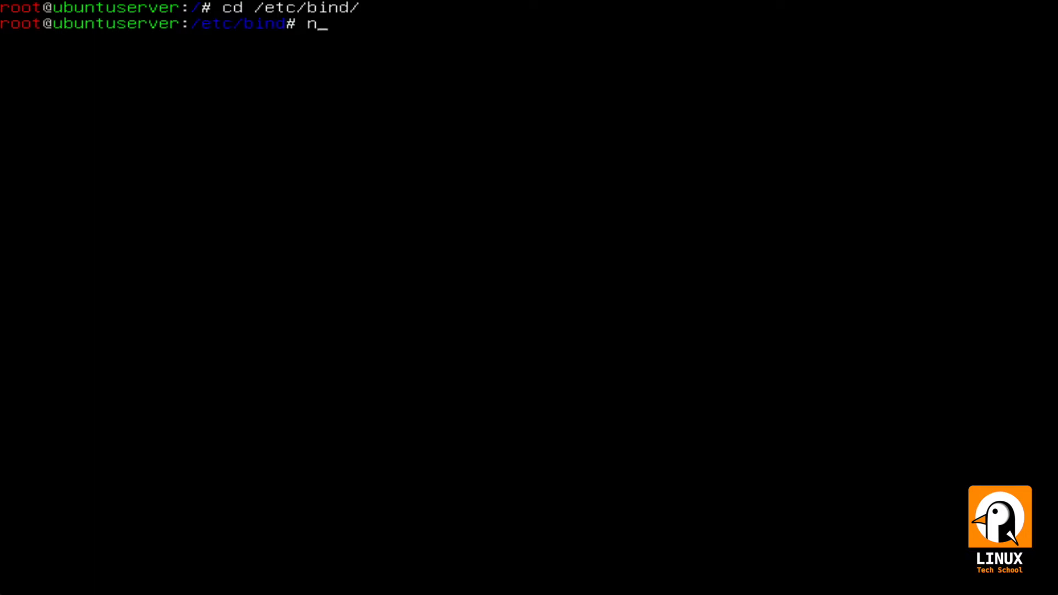
text(ano)
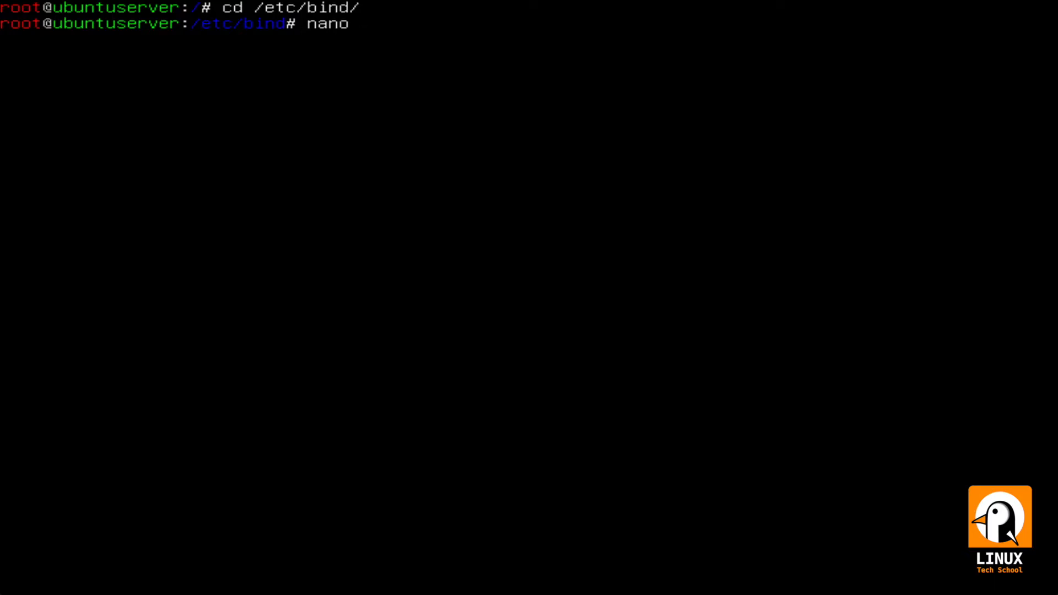
text(named.conf)
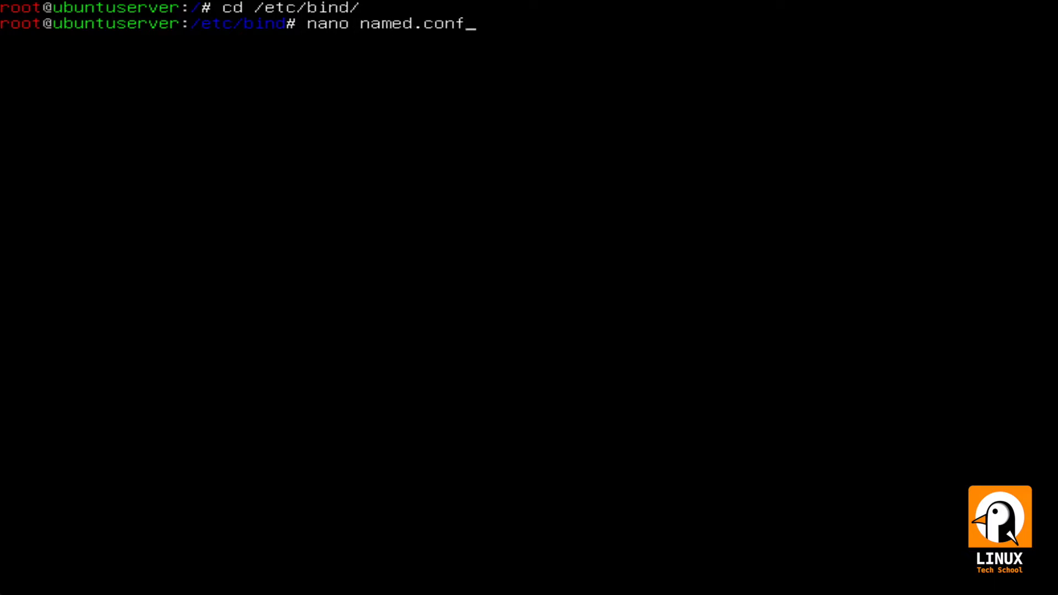
text(.options)
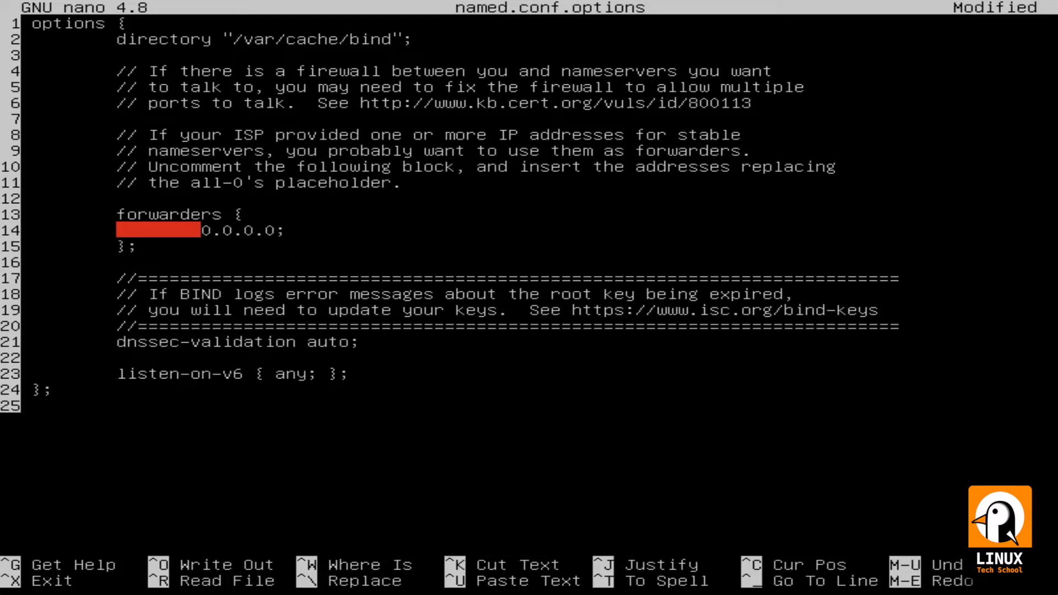
Replace the forwarder placeholder with 1.1.1.1 and 8.8.8.8, then save and exit nano
key(BackSpace)
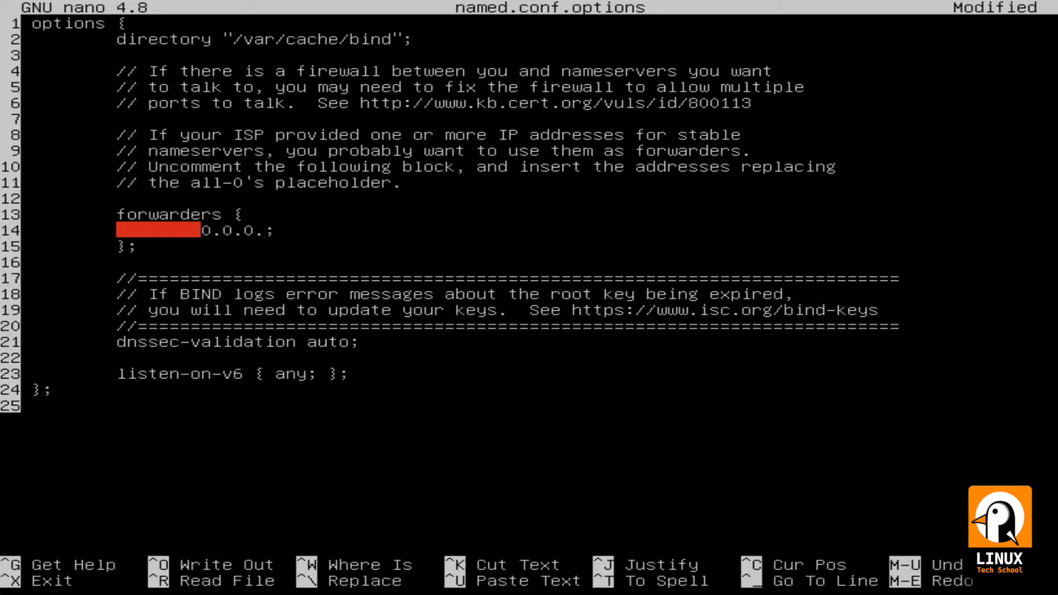
text(1.1.1;)
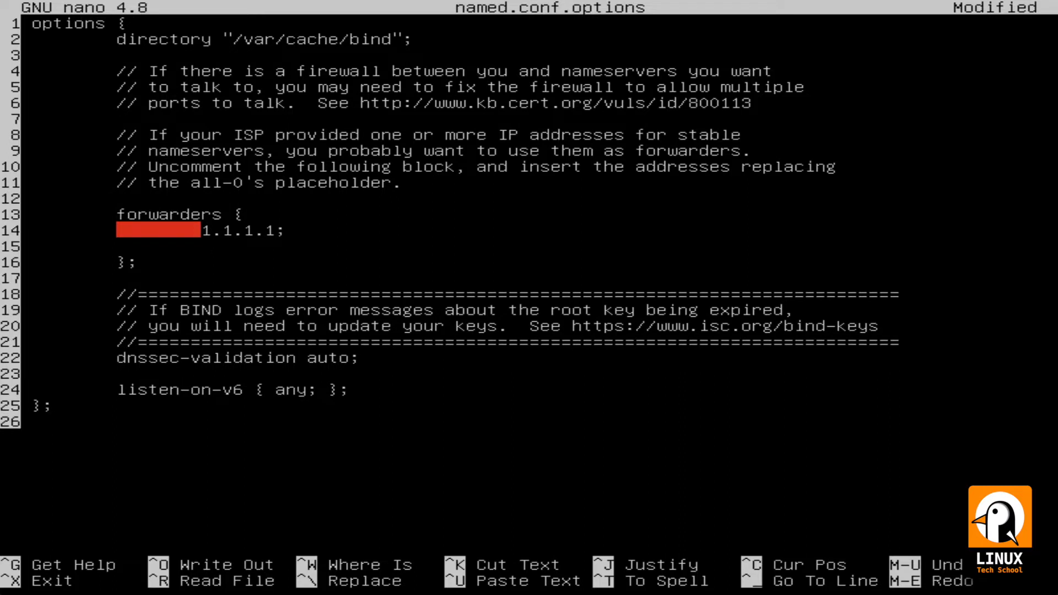
text(8.8.8.8)
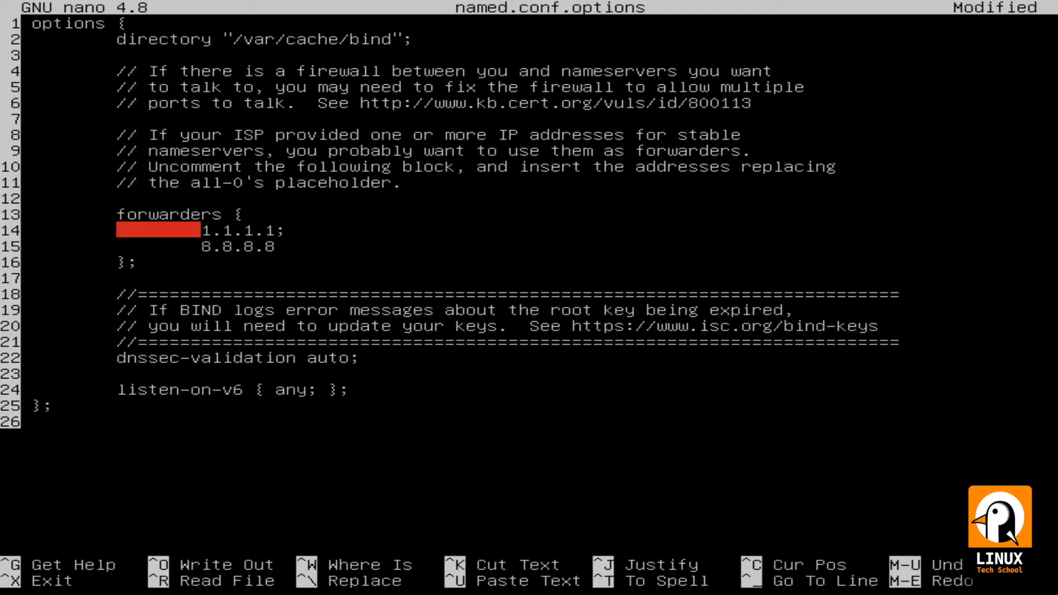
text(;)
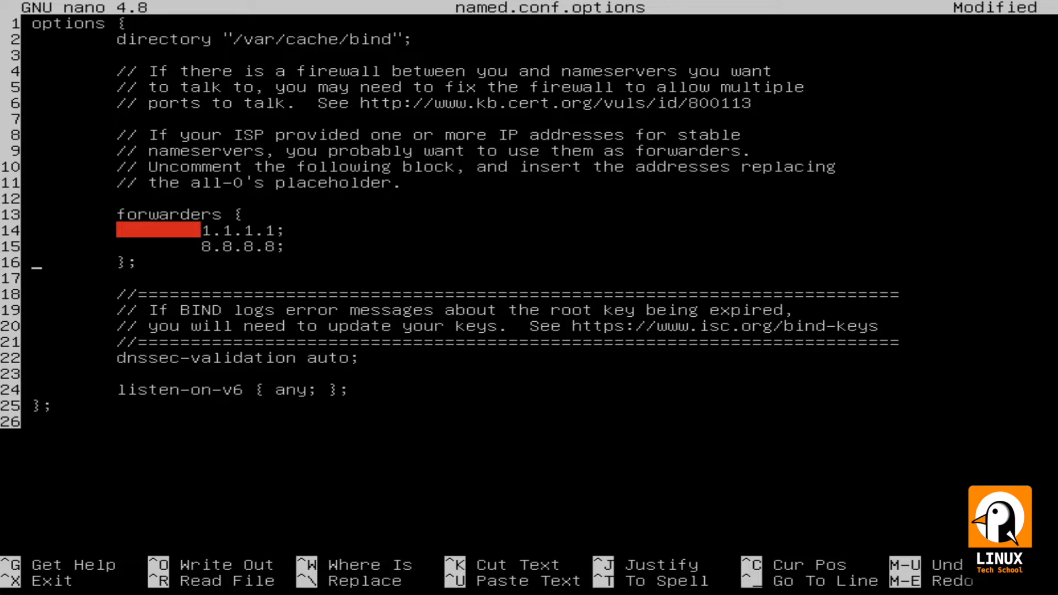
key(ctrl+x)
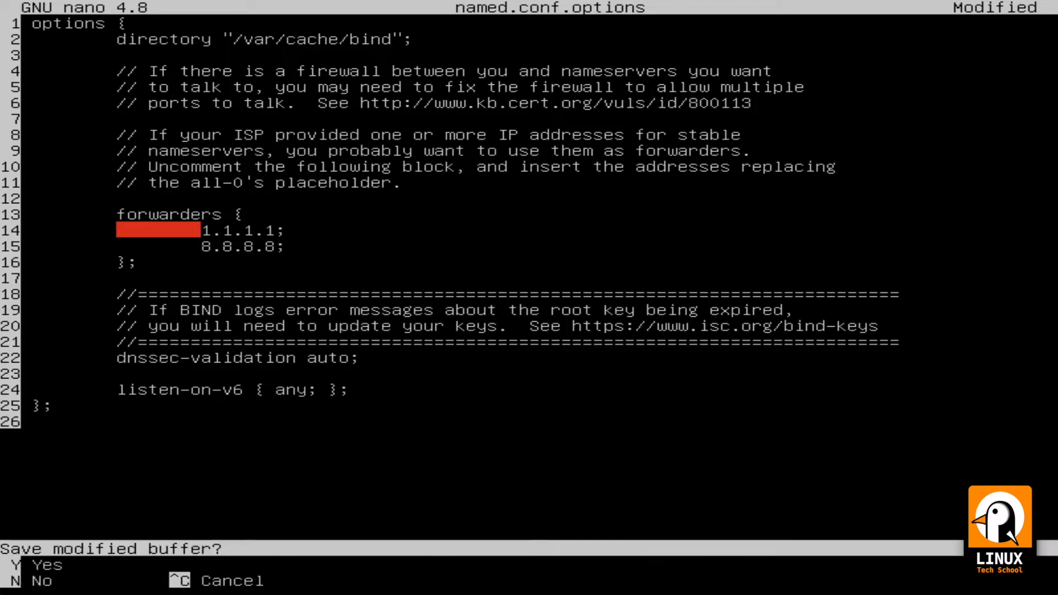
key(y)
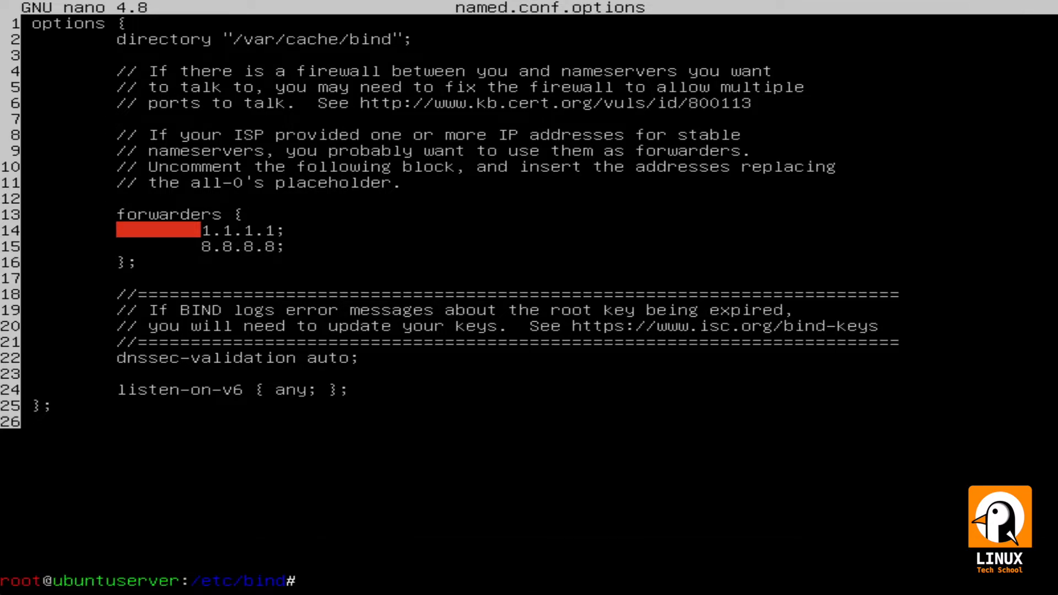
List interfaces with ip a, then ping 1.1.1.1 and 8.8.8.8, stopping each with Ctrl+C
key(Ctrl+X)
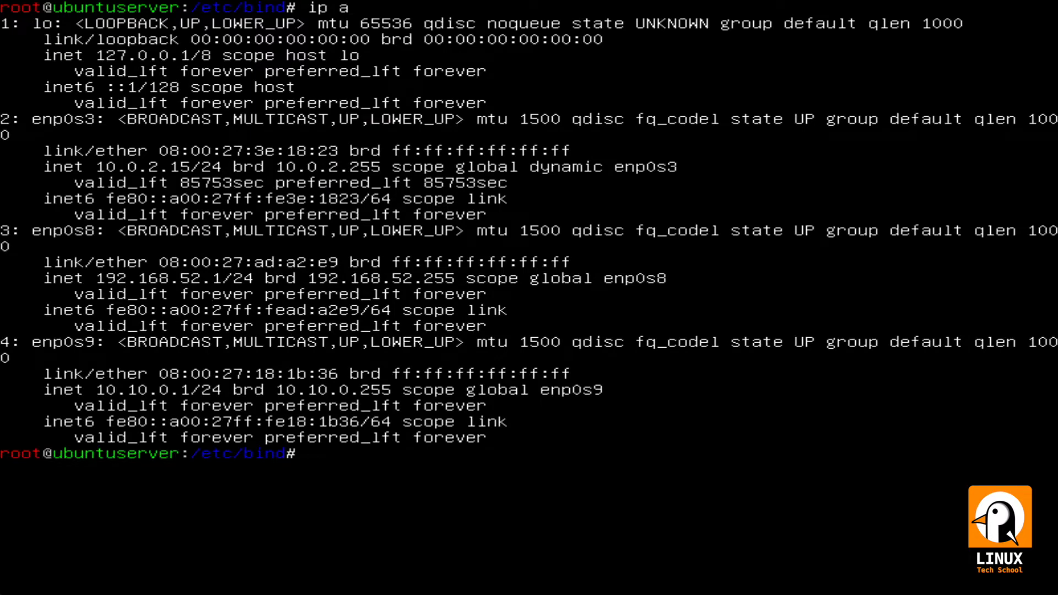
text(ping 1.1.1.1;)
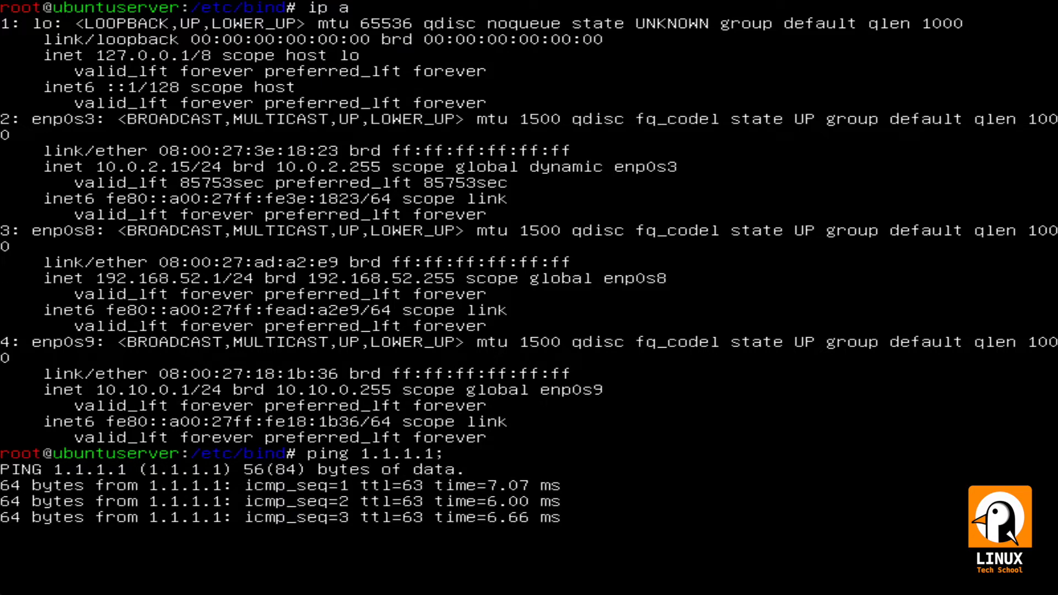
key(ctrl+c)
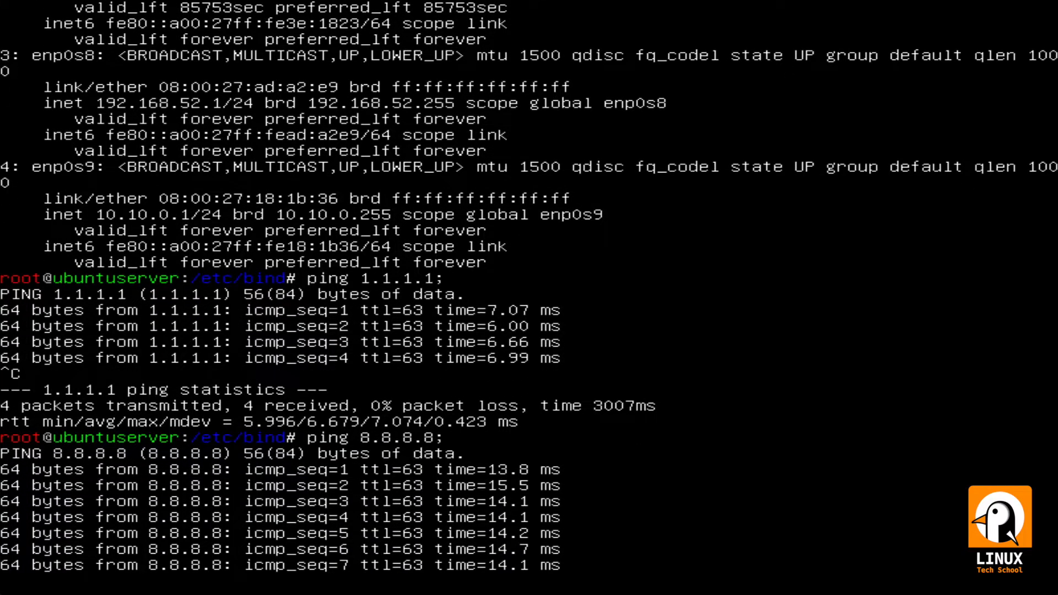
key(ctrl+c)
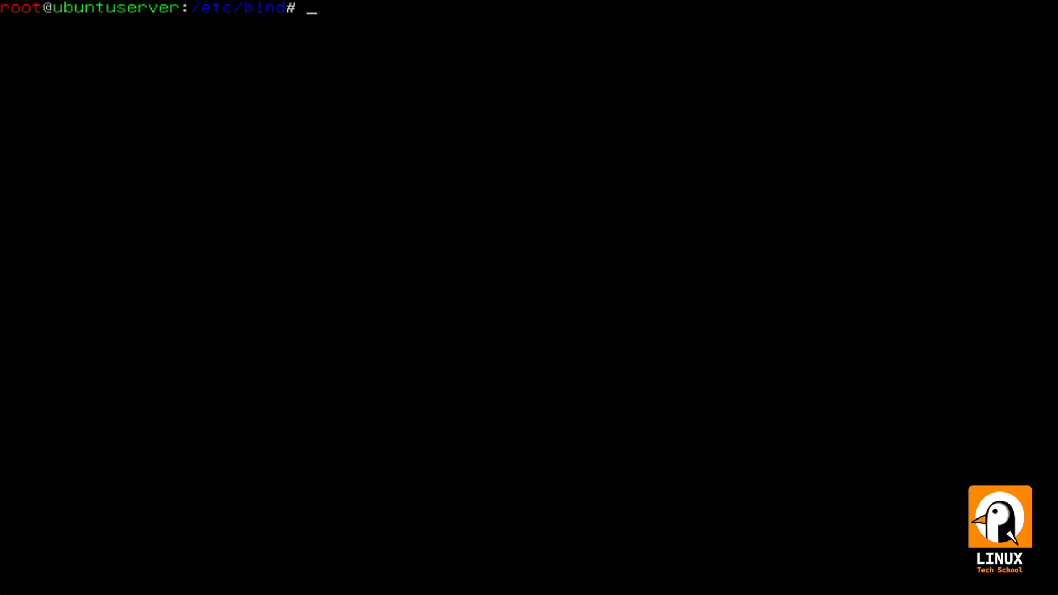
Show systemctl status for systemd-resolved, confirm it is active, quit the pager and clear
text(systemc)
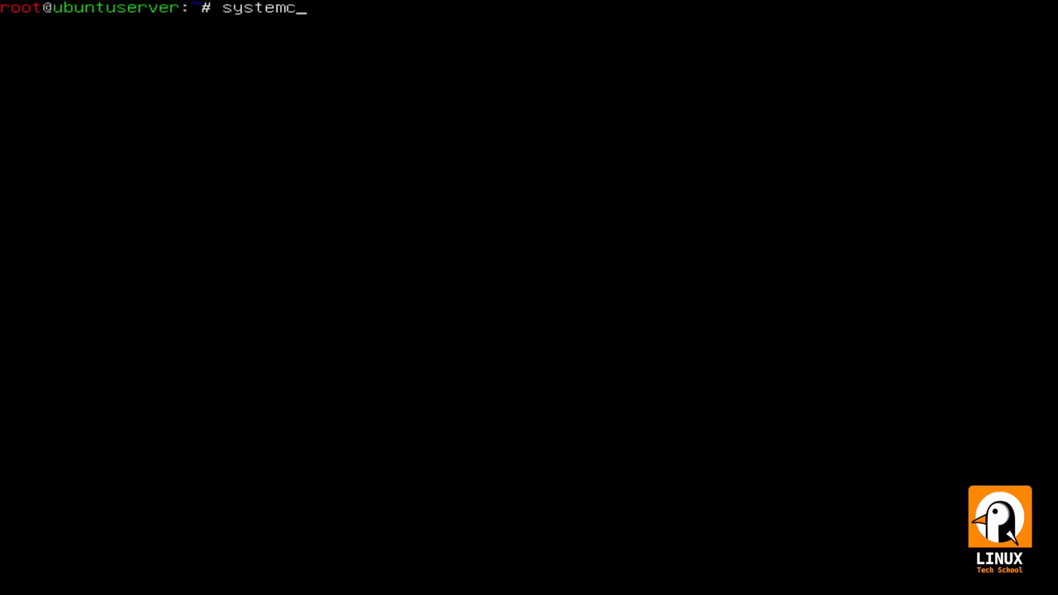
text(tl status s)
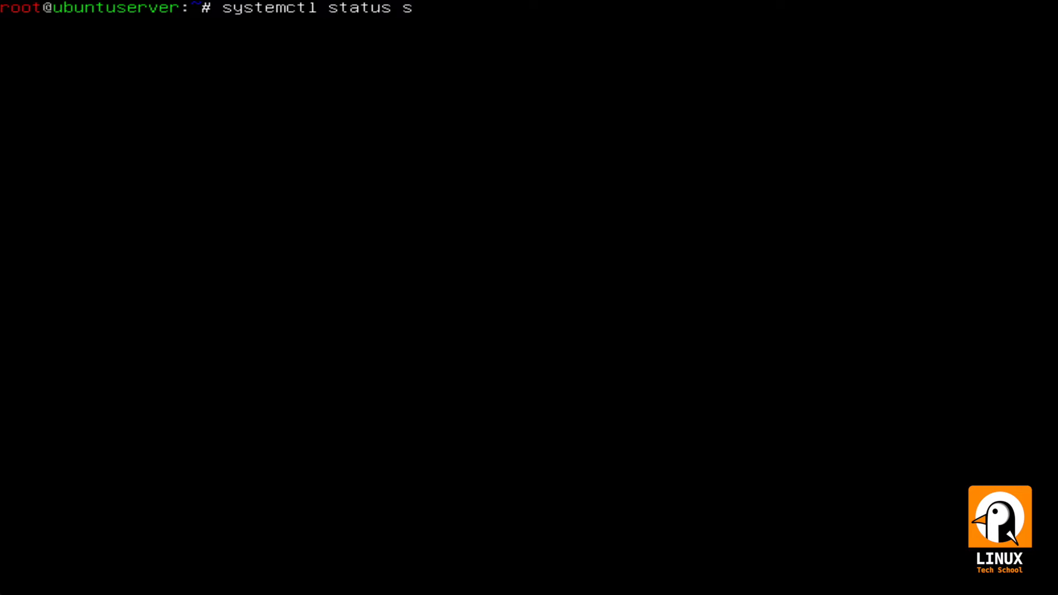
text(ystem)
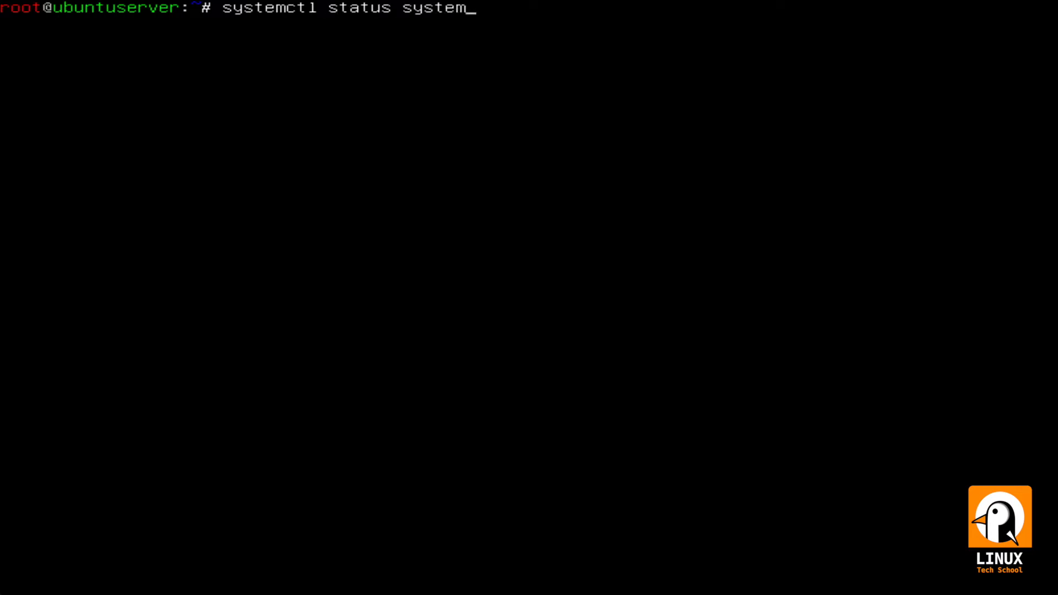
text(ctl)
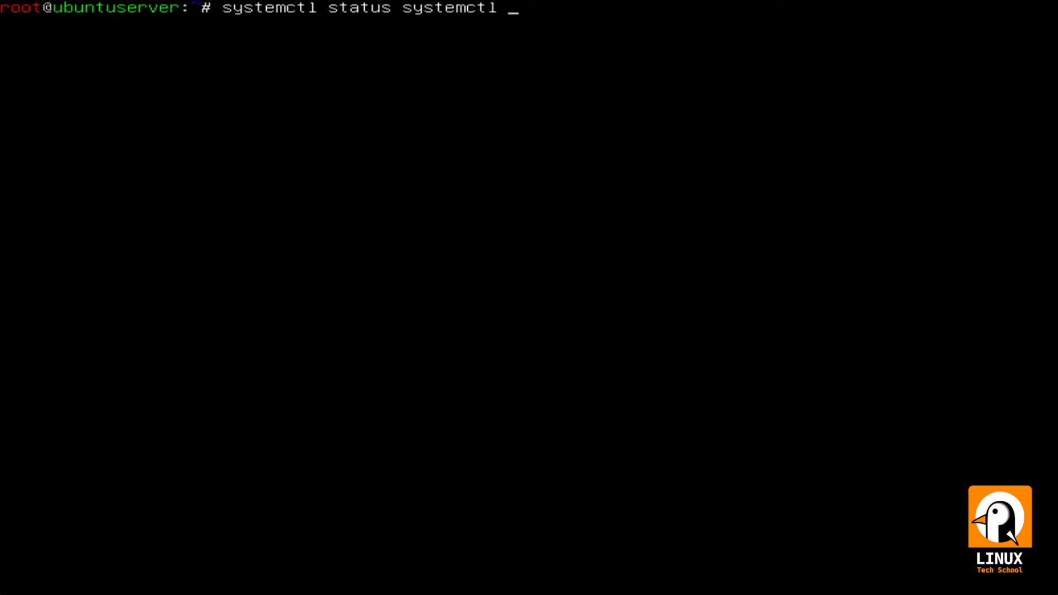
text(status)
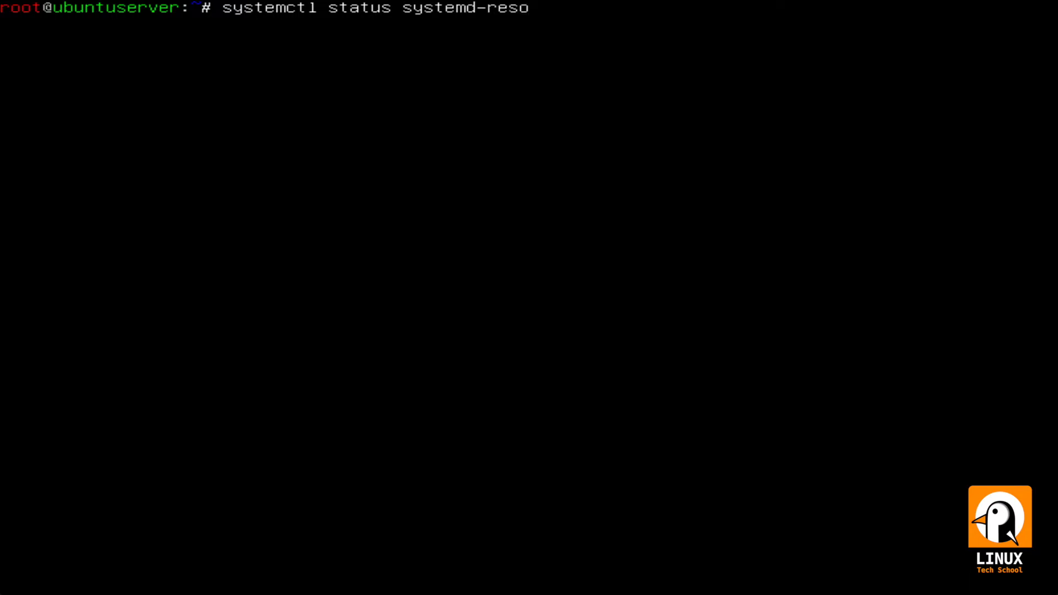
key(Enter)
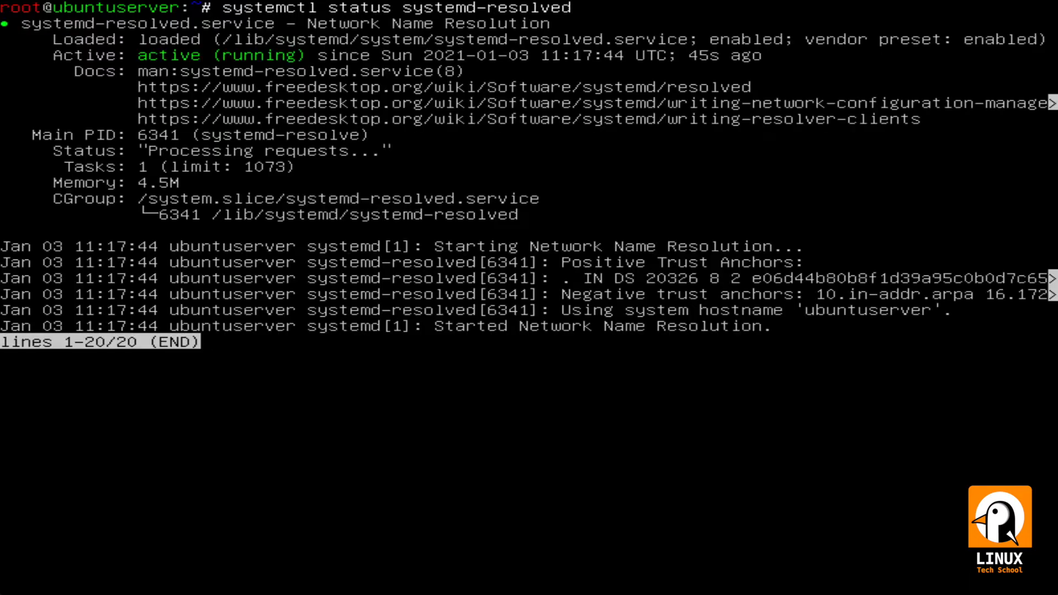
key(q)
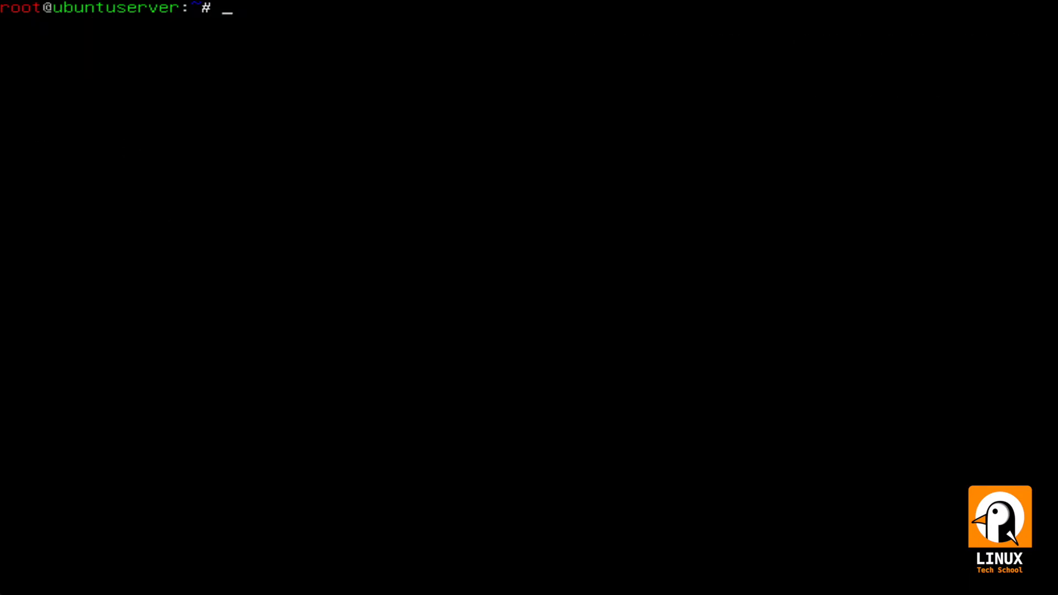
text(systemctl statu systemd-resolved)
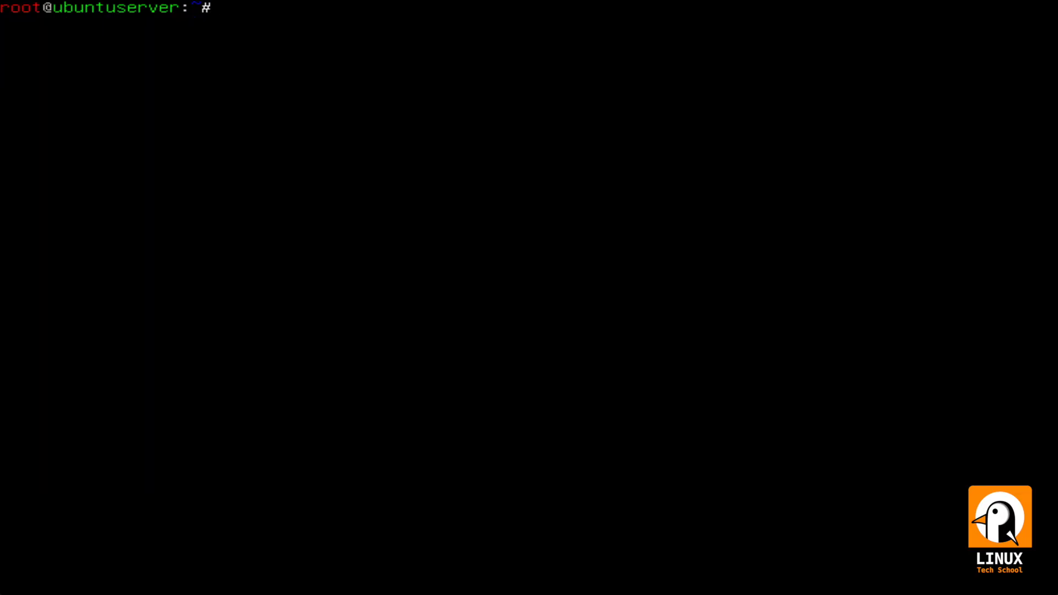
Change into /run/systemd/resolve and list its contents with ls -l
text(cd /r)
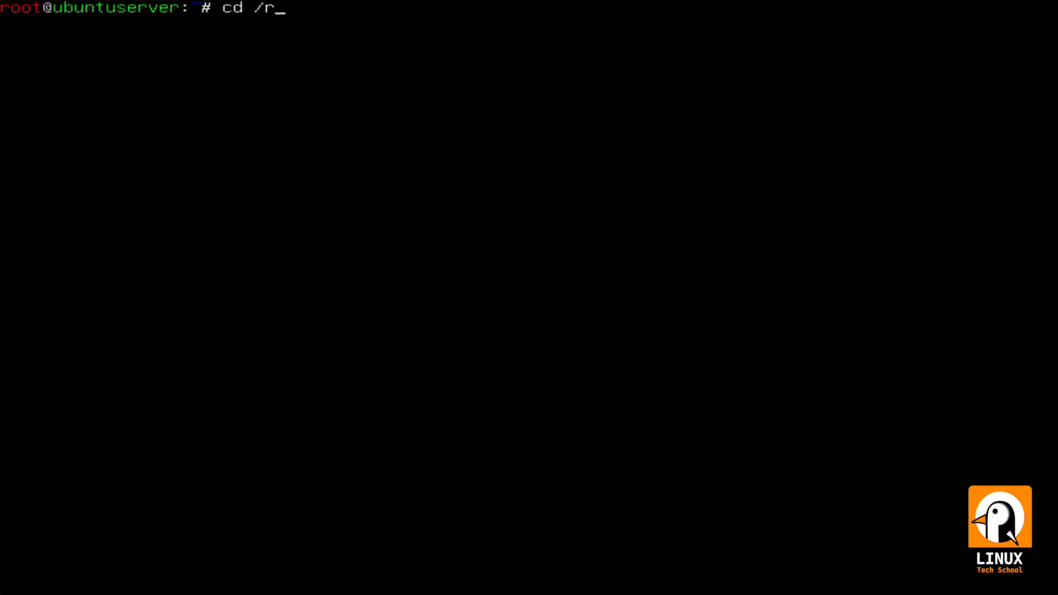
key(Tab)
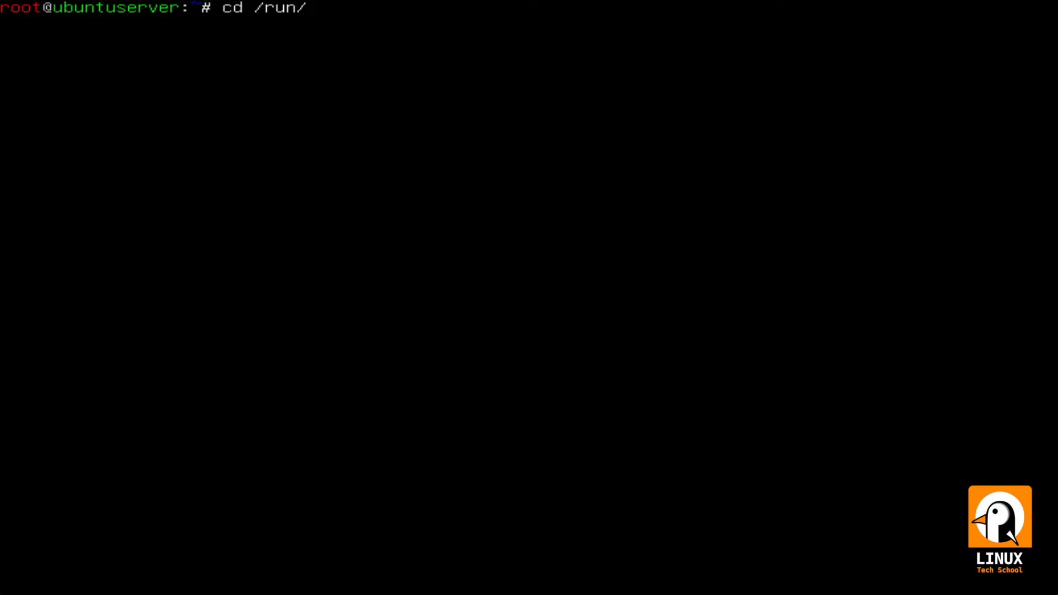
text(systemd/r)
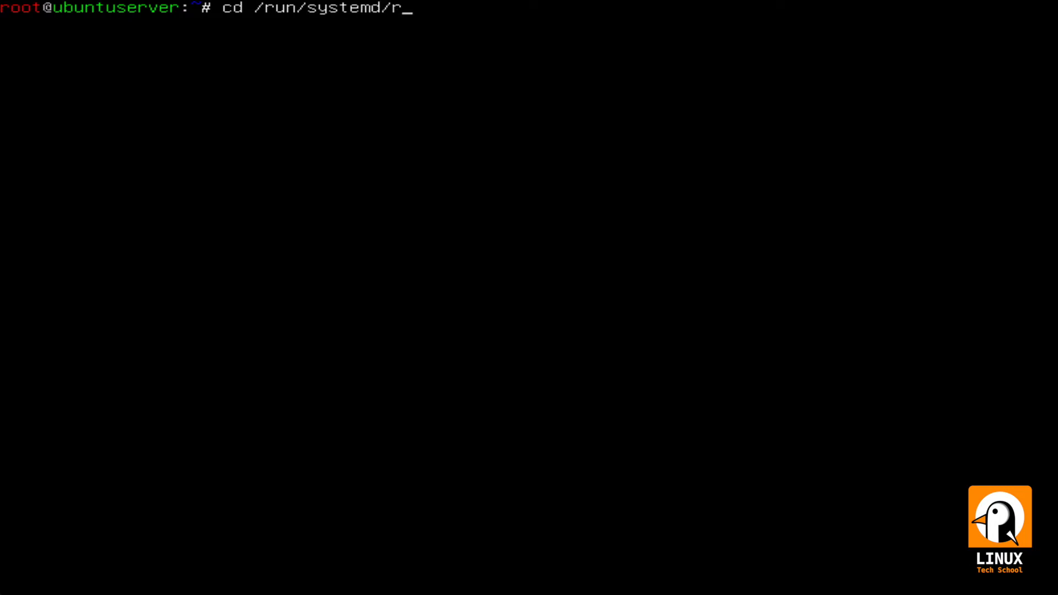
key(Tab)
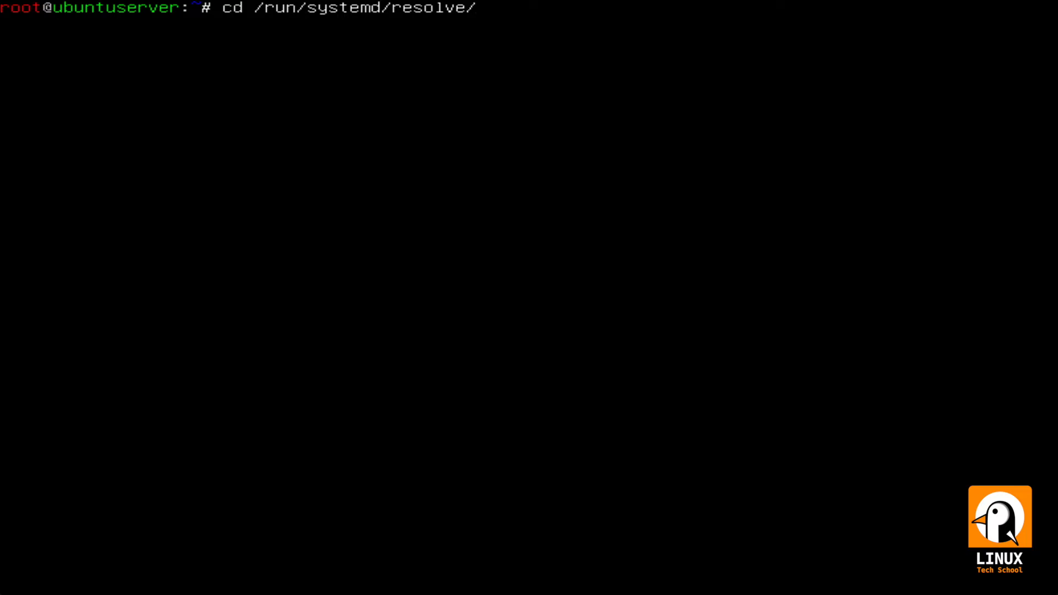
text(ls -l)
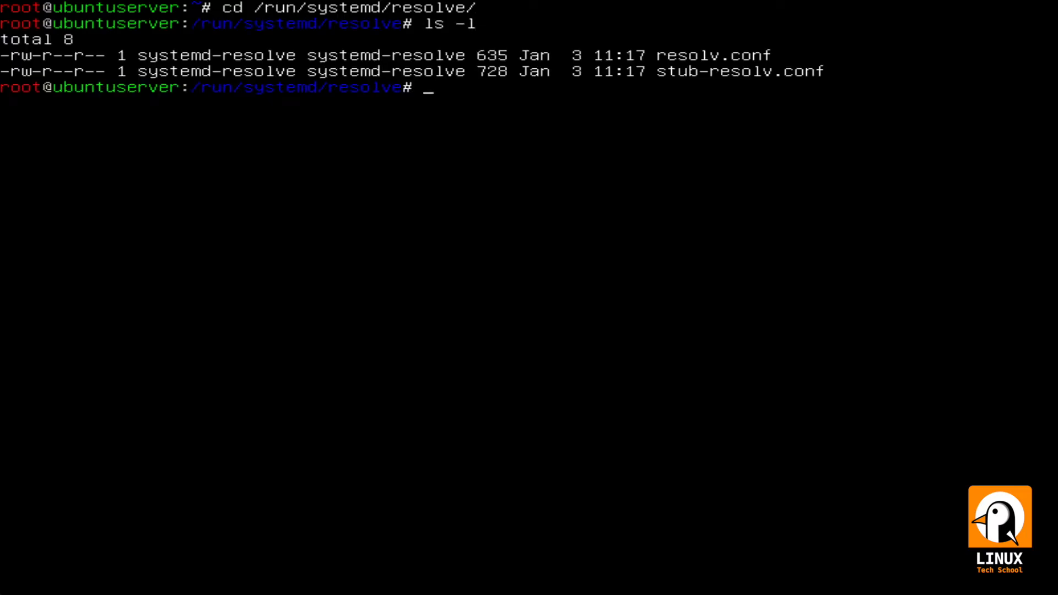
View stub-resolv.conf in nano showing nameserver 127.0.0.1, then close it and clear
text(nano stub-resolv.conf)
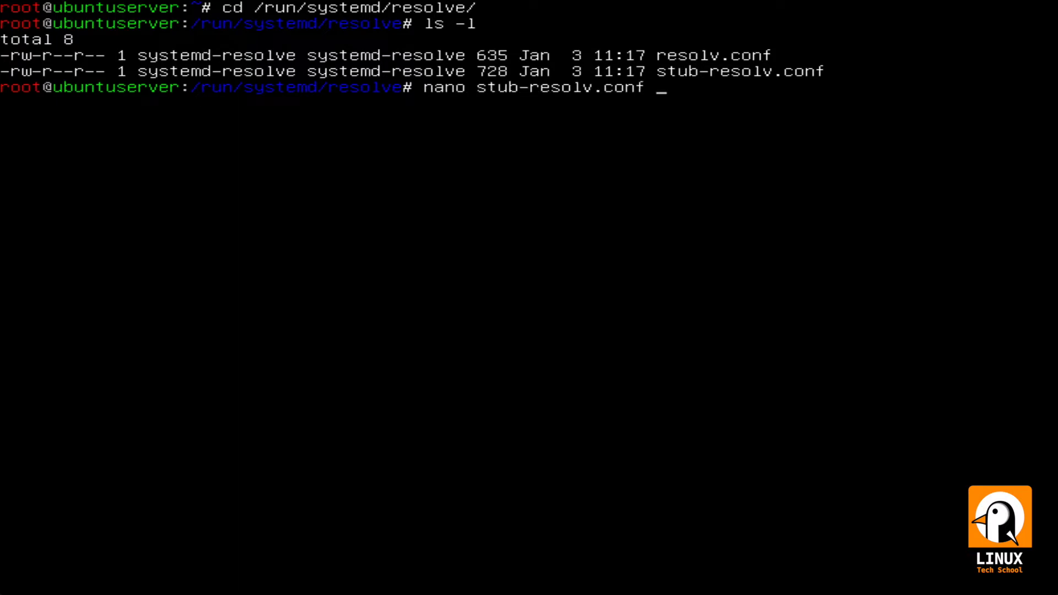
key(Enter)
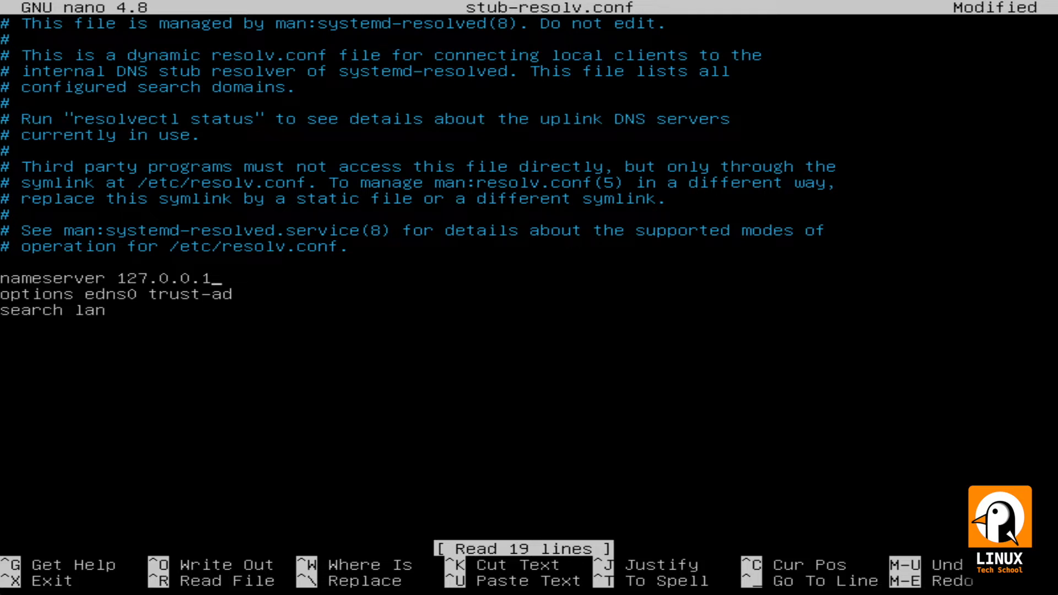
key(ctrl+x)
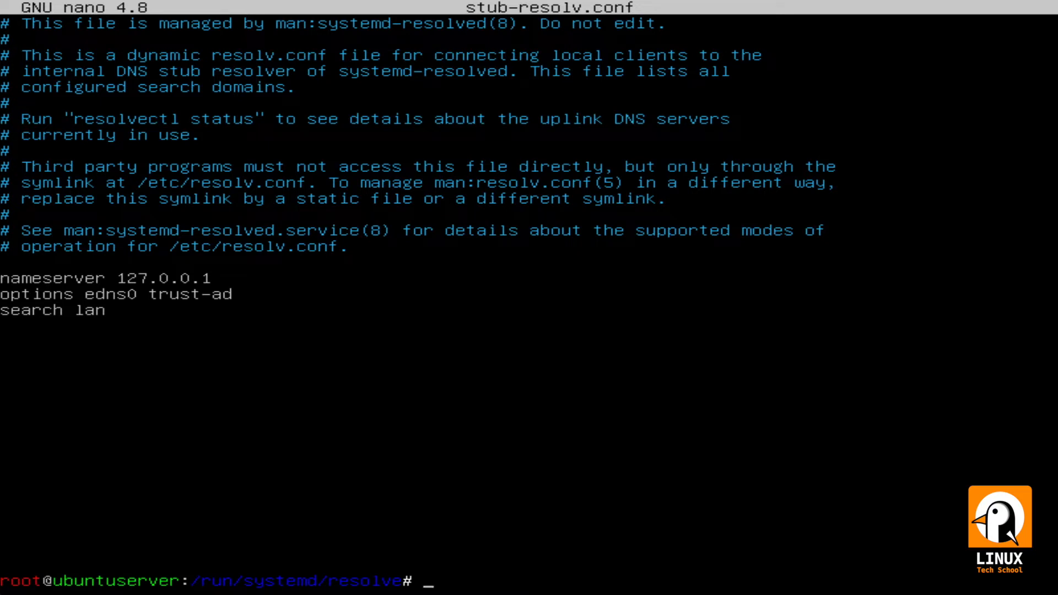
key(ctrl+x)
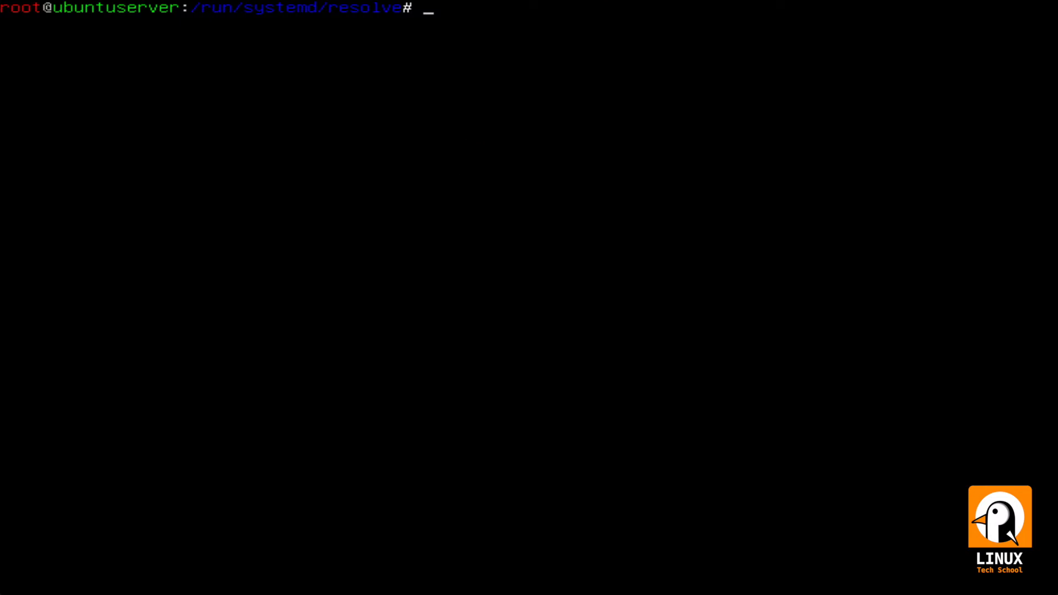
In /etc confirm resolv.conf symlinks to stub-resolv.conf, then restart bind9 with systemctl
text(cd /etc/)
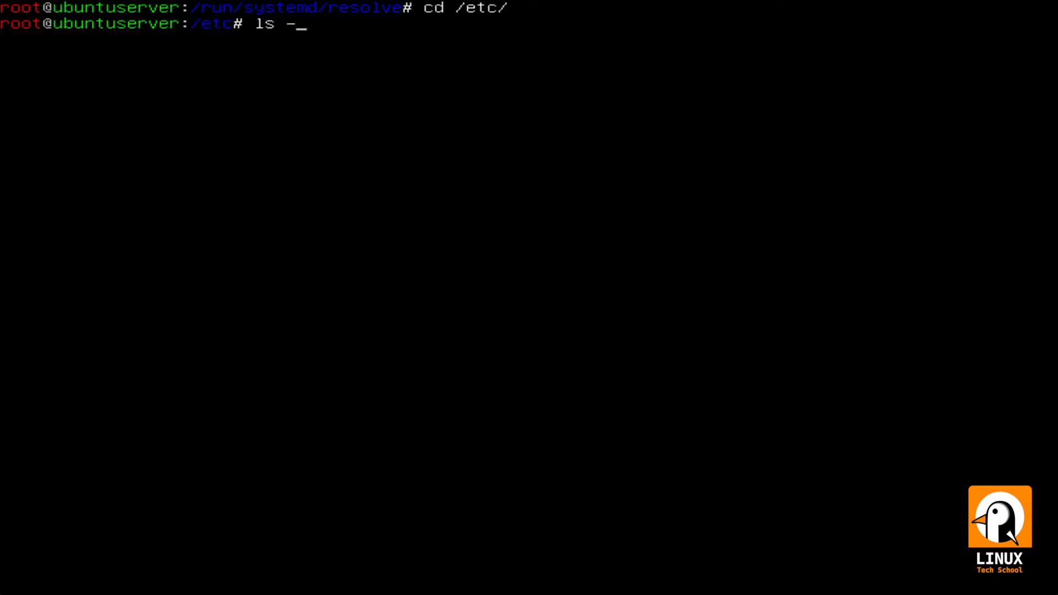
text(l reso*)
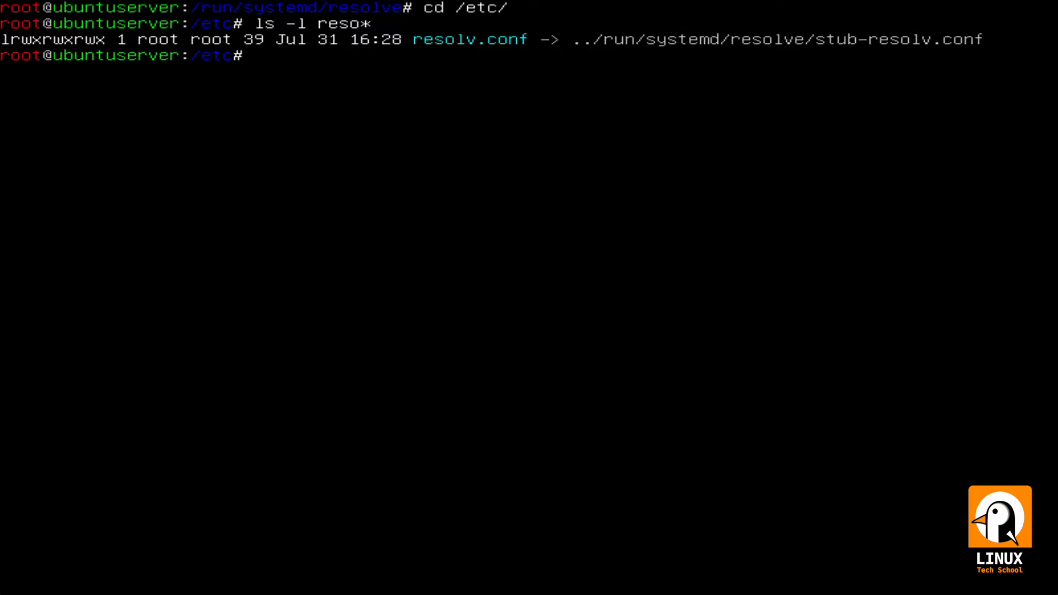
text(cat)
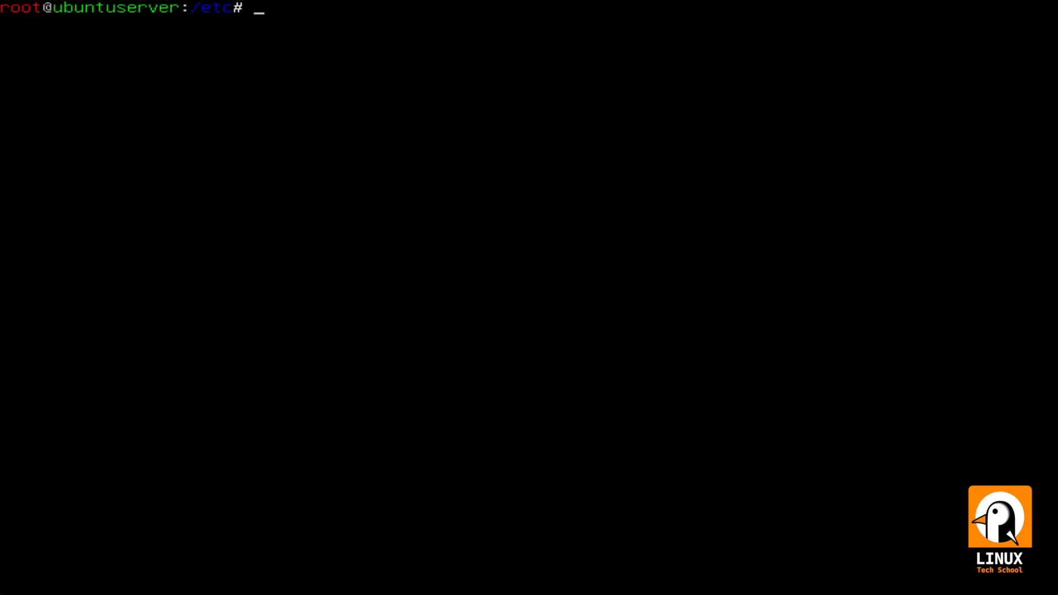
text(systemctl restart bind9)
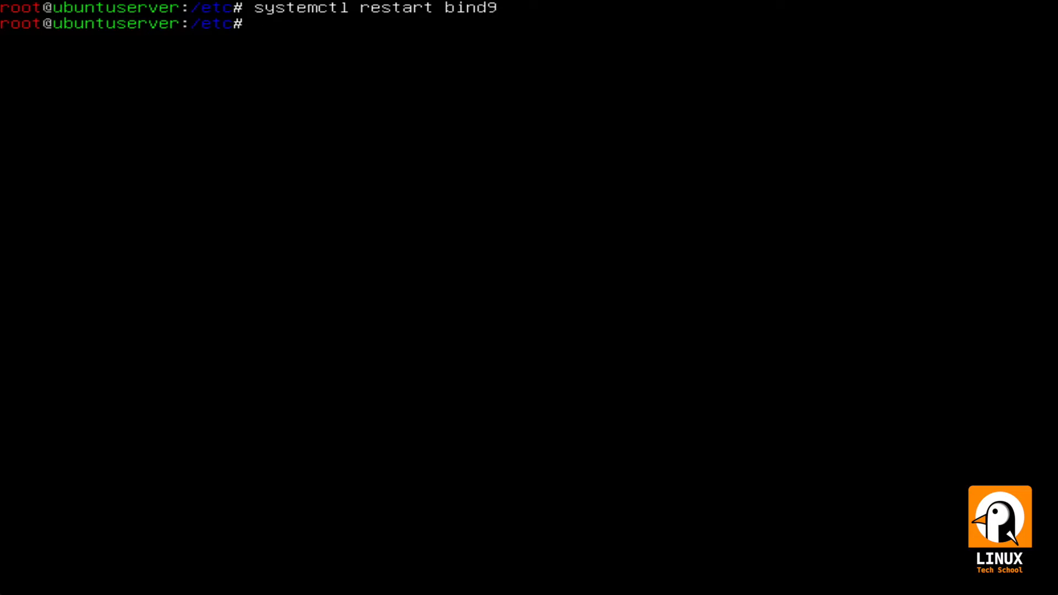
Run dig linux.org twice so the second query returns from cache in 0 msec
text(dig)
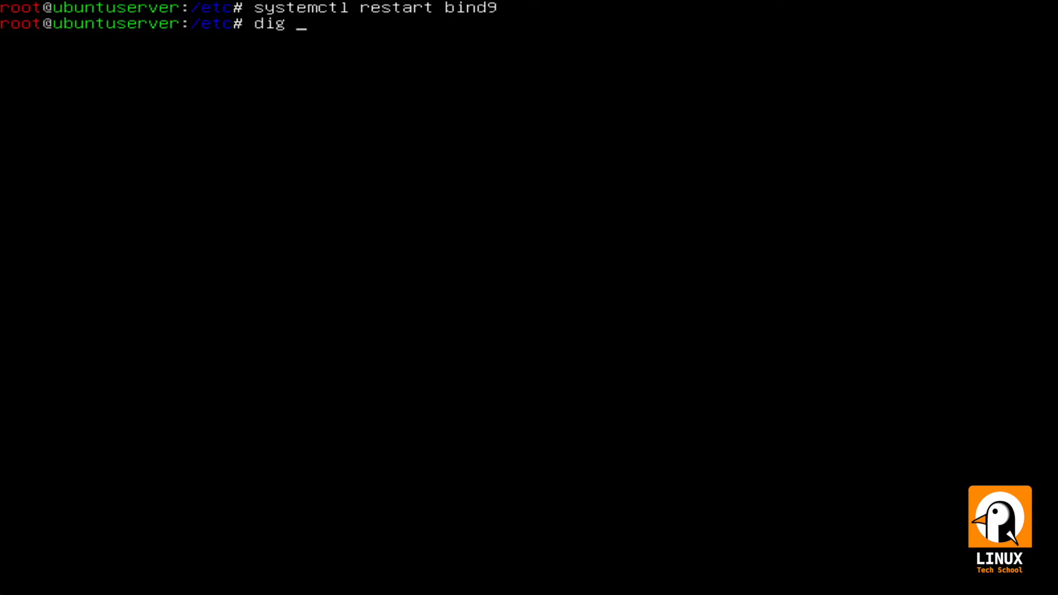
text(linux.org)
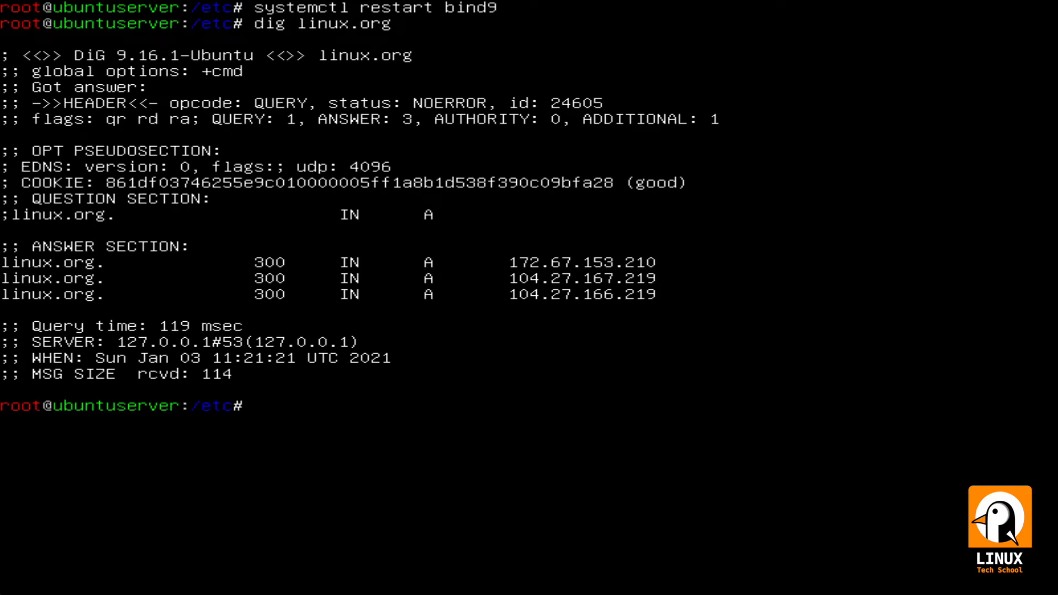
text(dig linux.org)
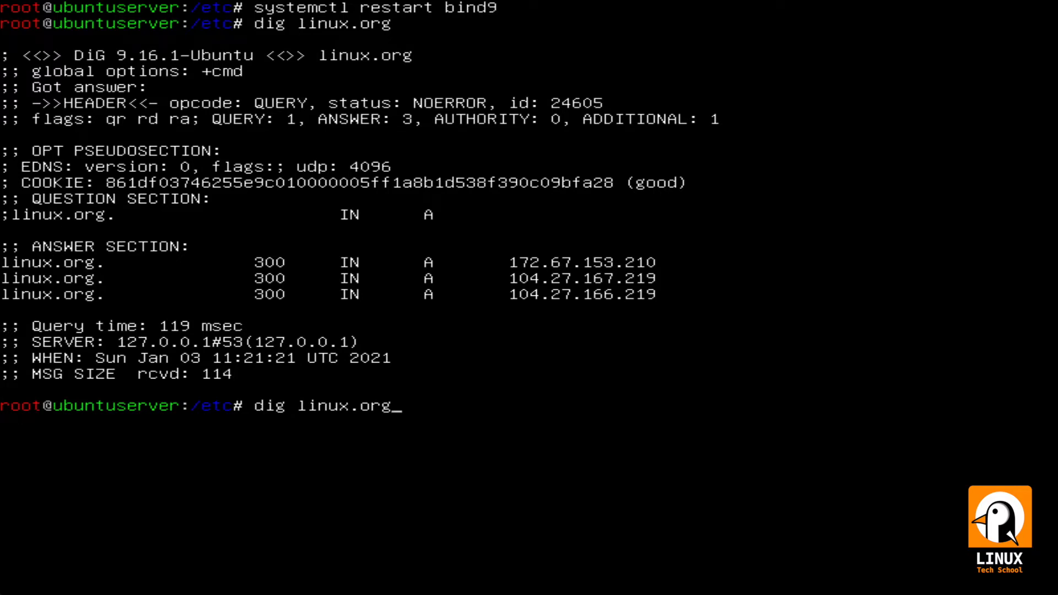
key(Enter)
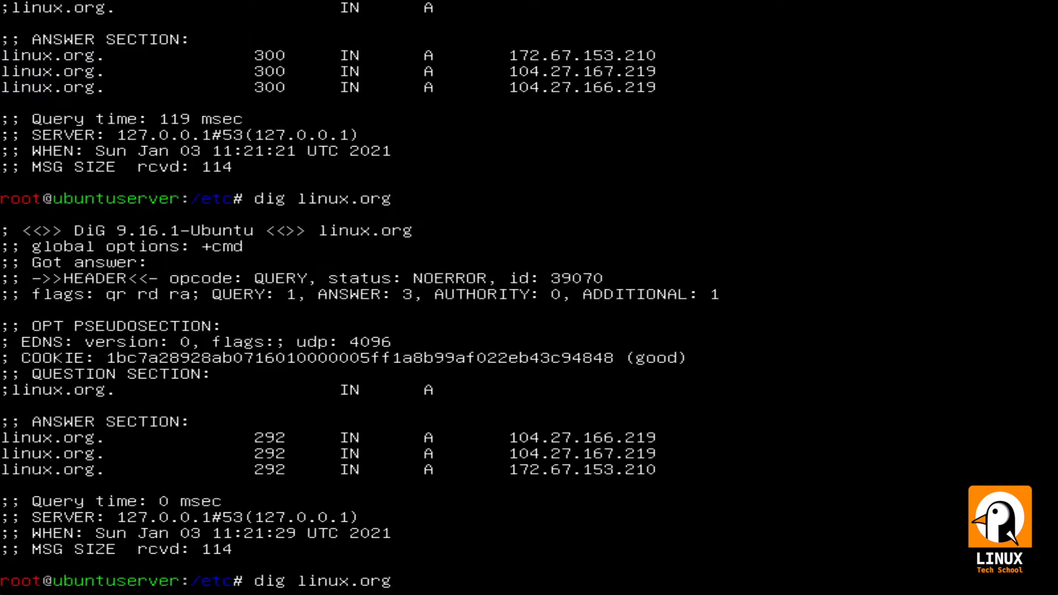
Flush the BIND cache with rndc flush and dig linux.org again to see the uncached time
text(rndc)
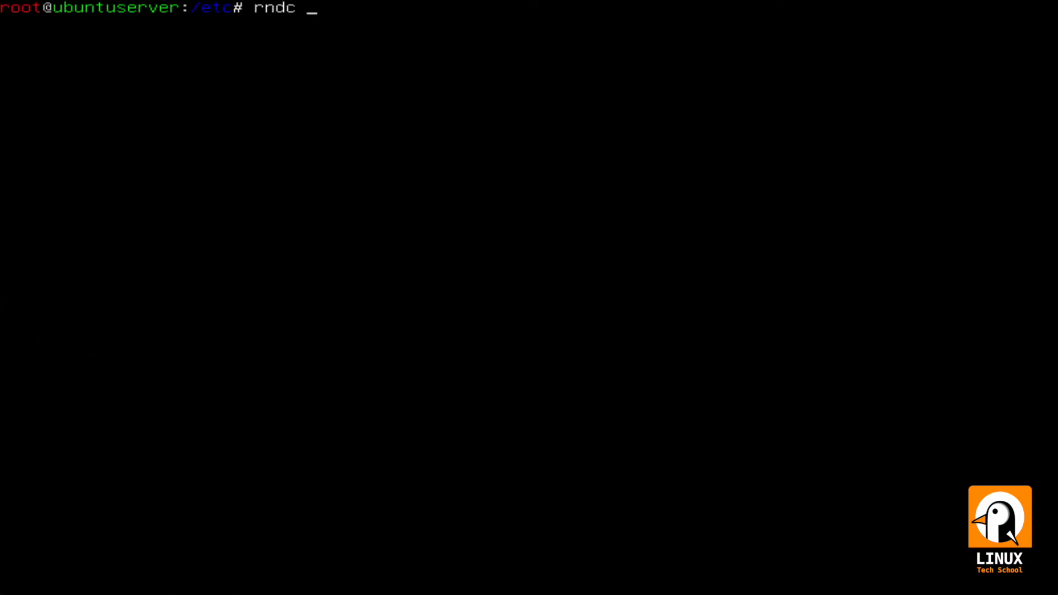
text(flush)
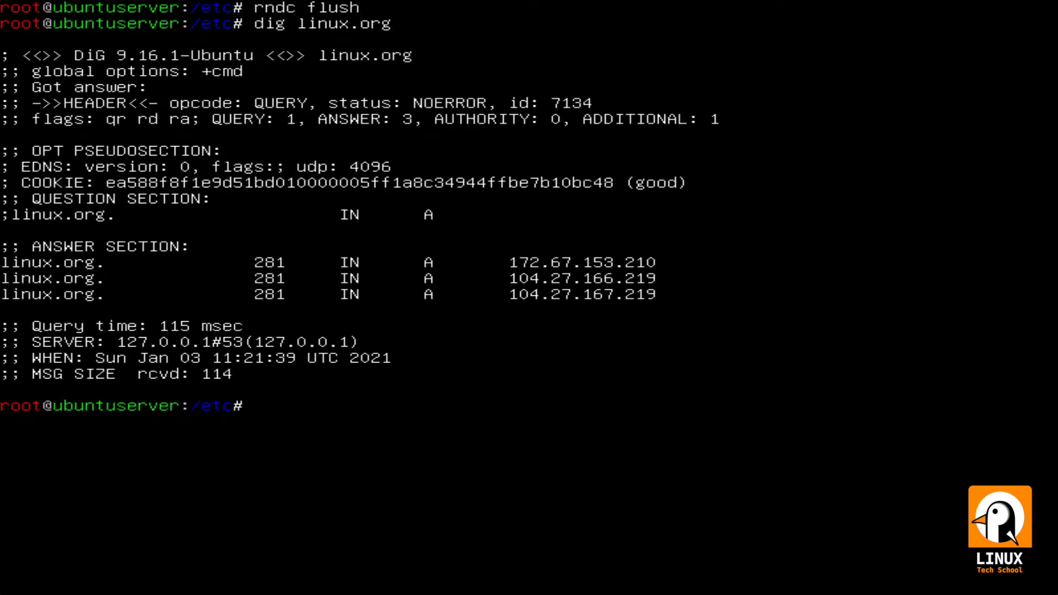
mouse_move(131, 350)
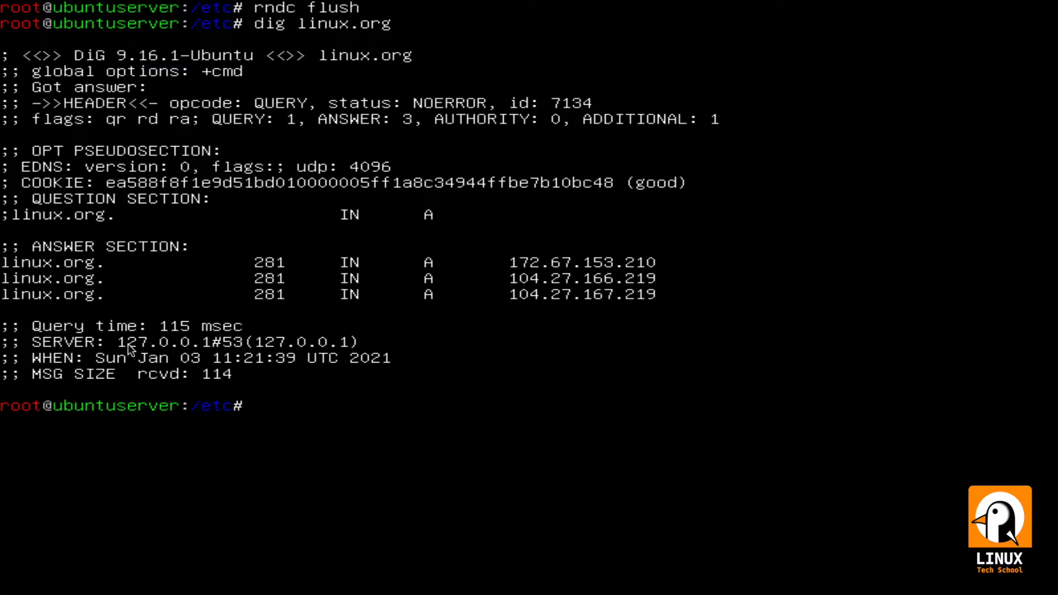
text(rndc flush)
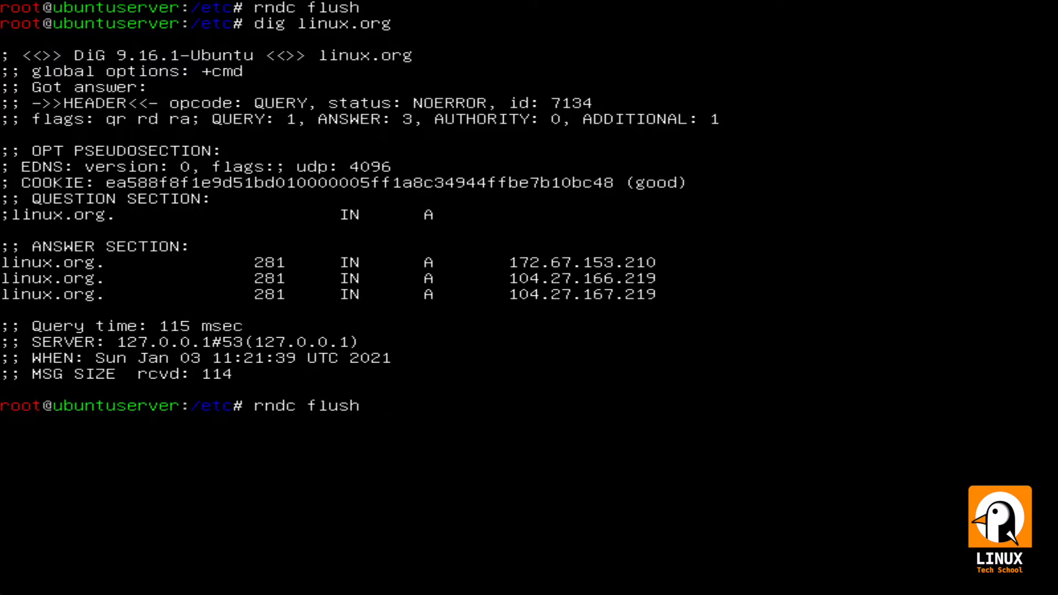
text(dig linux.org)
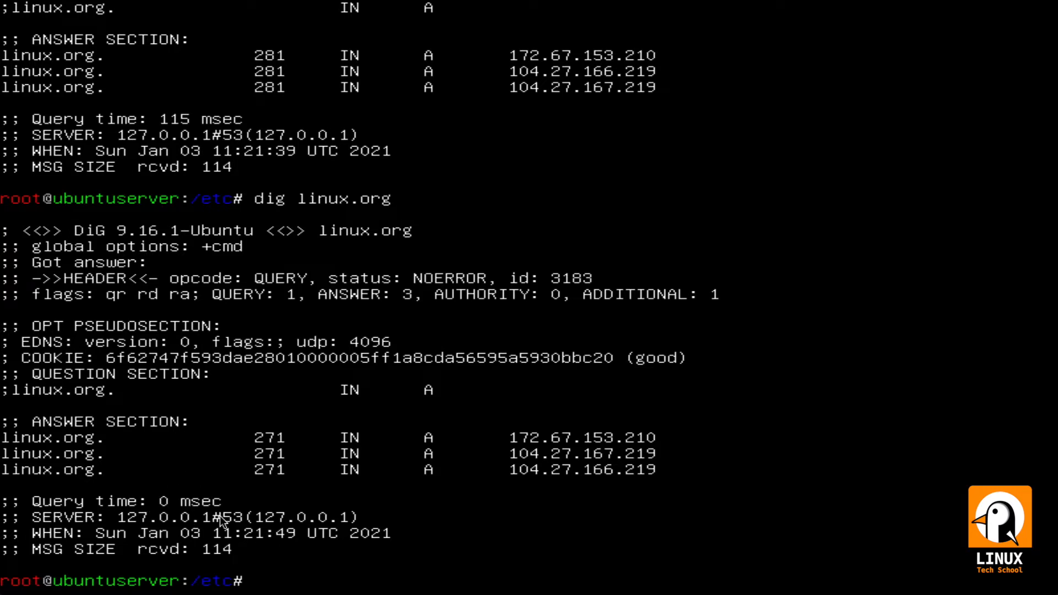
mouse_move(180, 482)
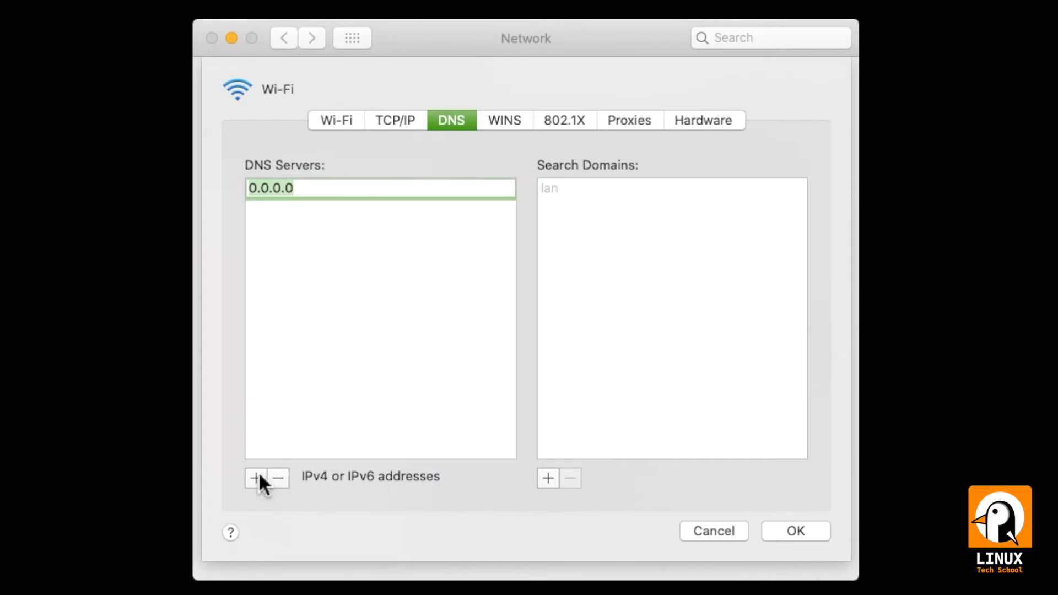
Set the Mac's Wi-Fi DNS server entry to 192.168.52.1 and confirm with OK
text(192.168.52.1)
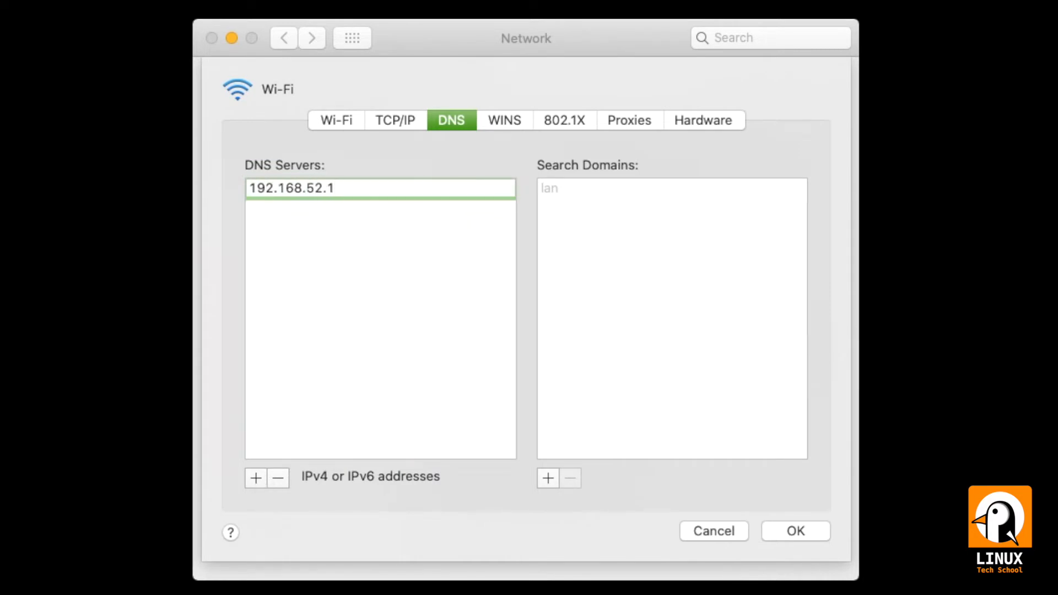
click(795, 531)
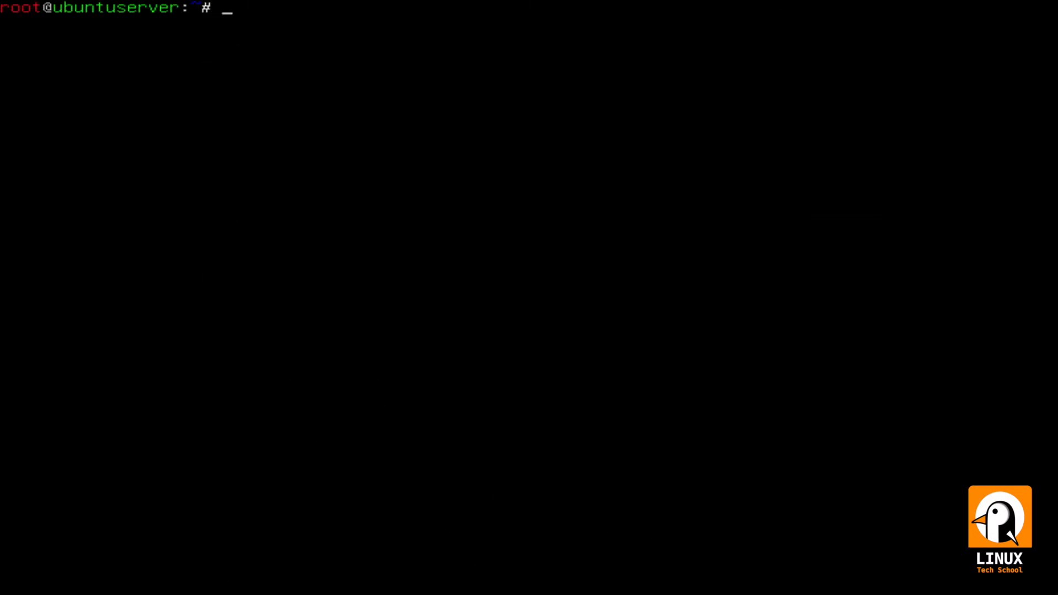
Check interface addresses with ip a, then allow 53/udp through ufw
text(ip a)
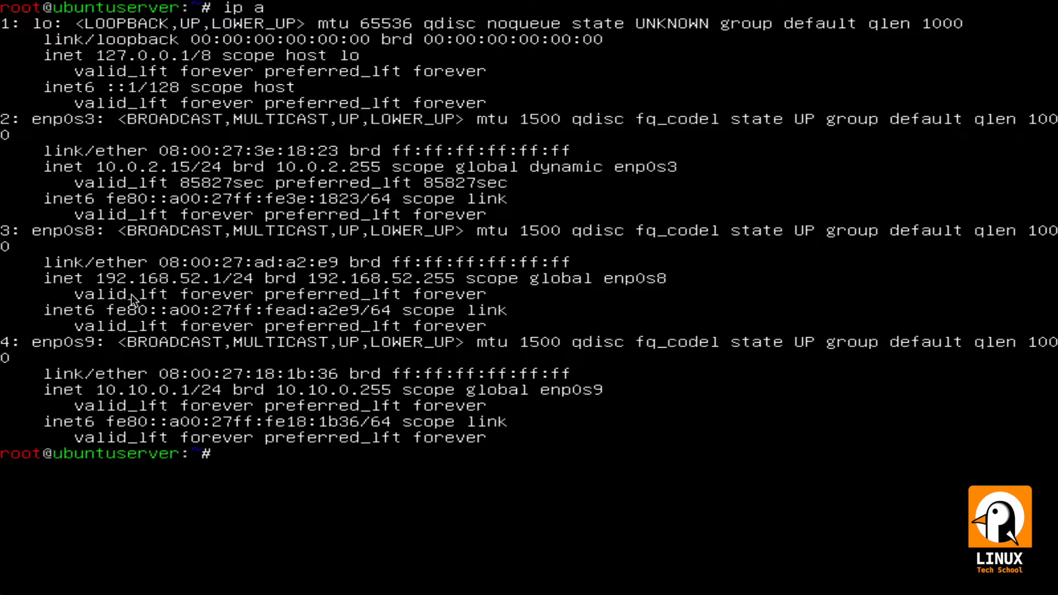
text(ufw al)
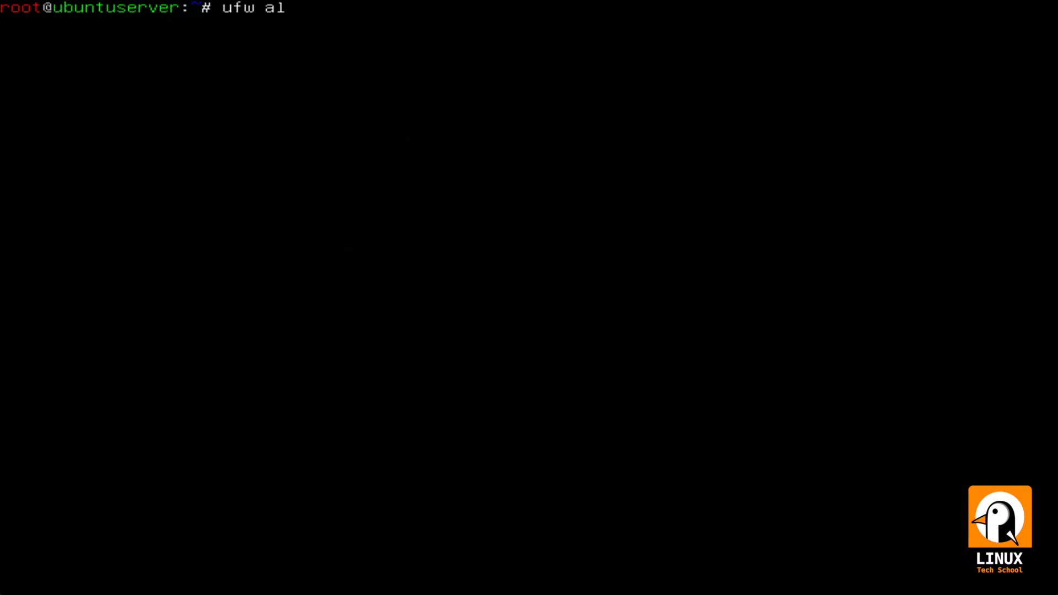
text(low 53/udp)
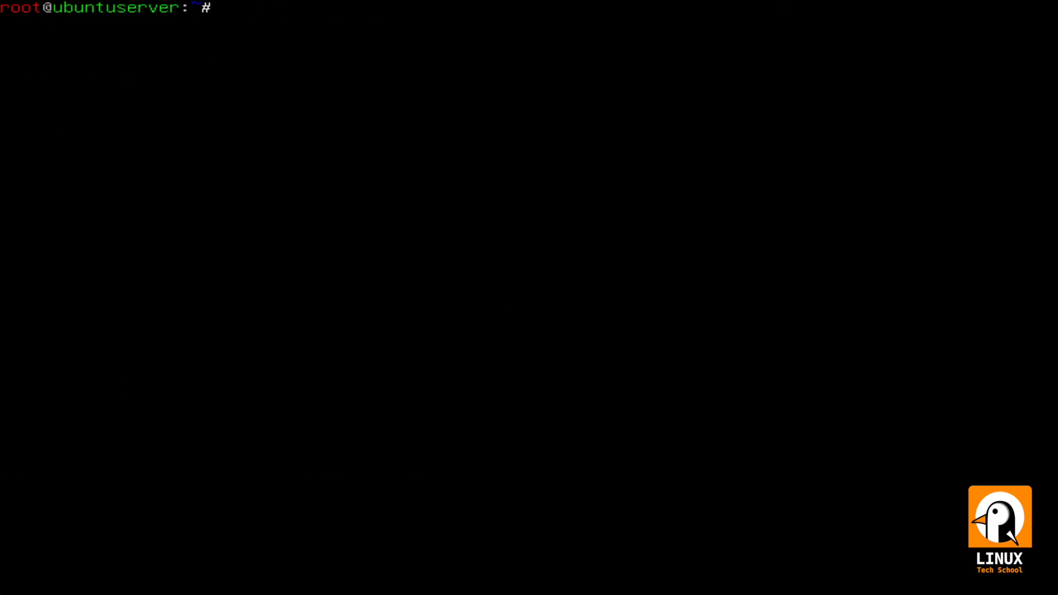
Run tcpdump -vv -n -i enp0s8 port 53 to watch DNS packets verbosely
text(t)
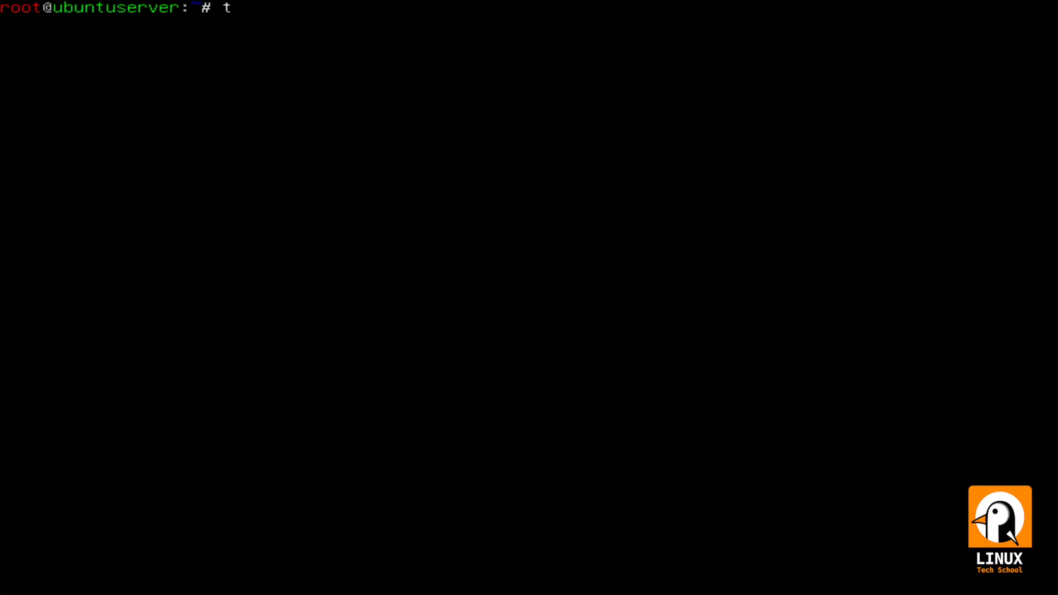
text(cpdump -)
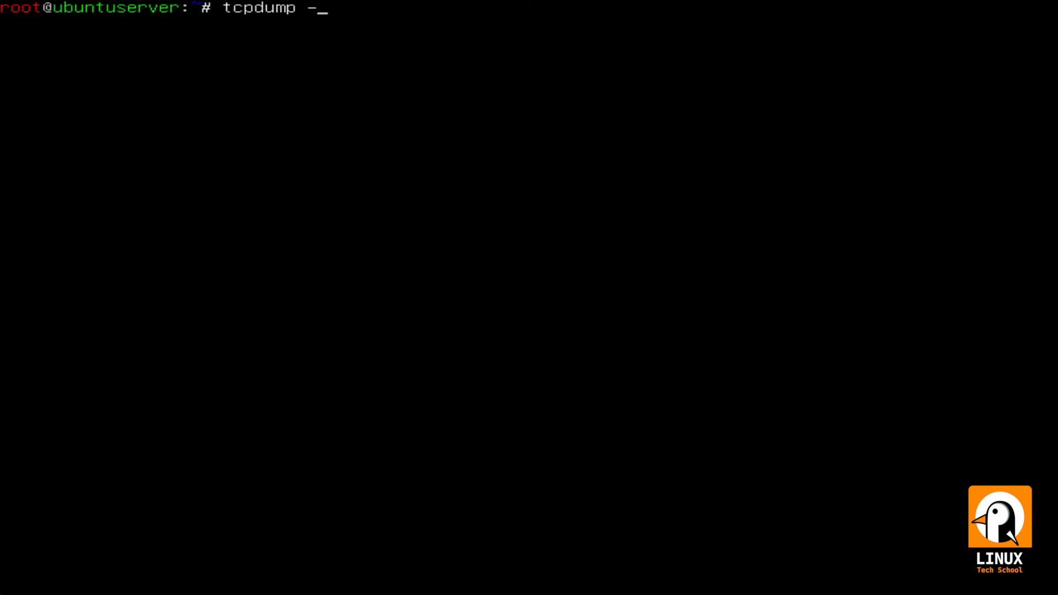
text(vv -n)
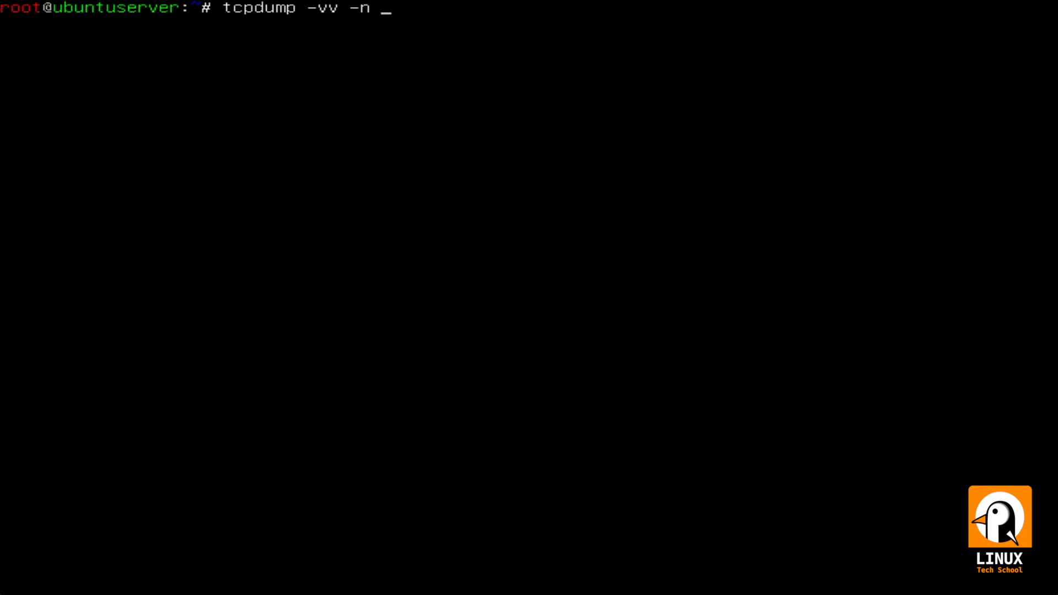
text(-i enp0)
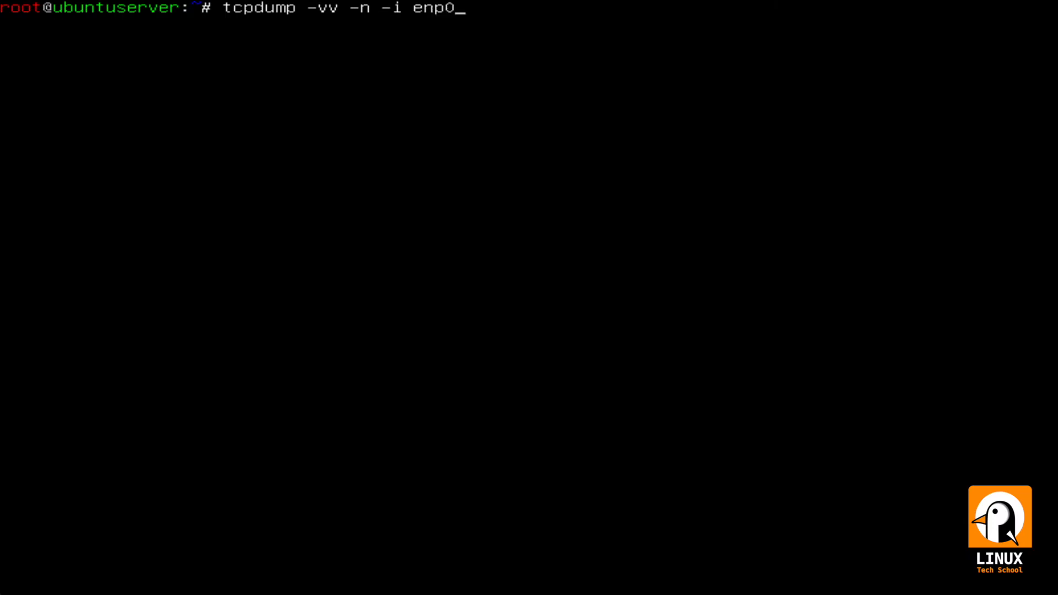
text(s8 port)
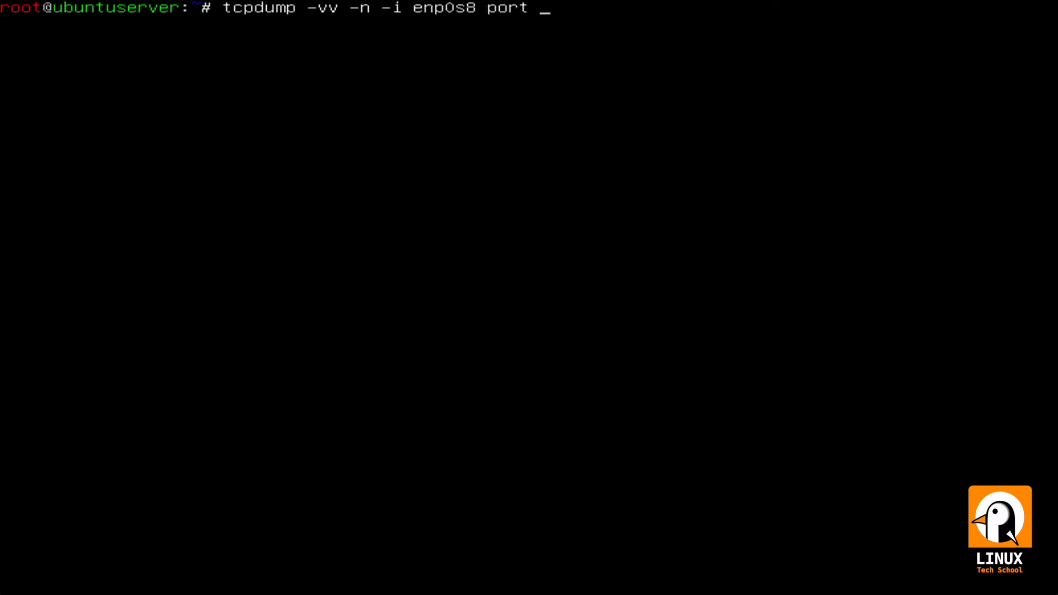
text(53)
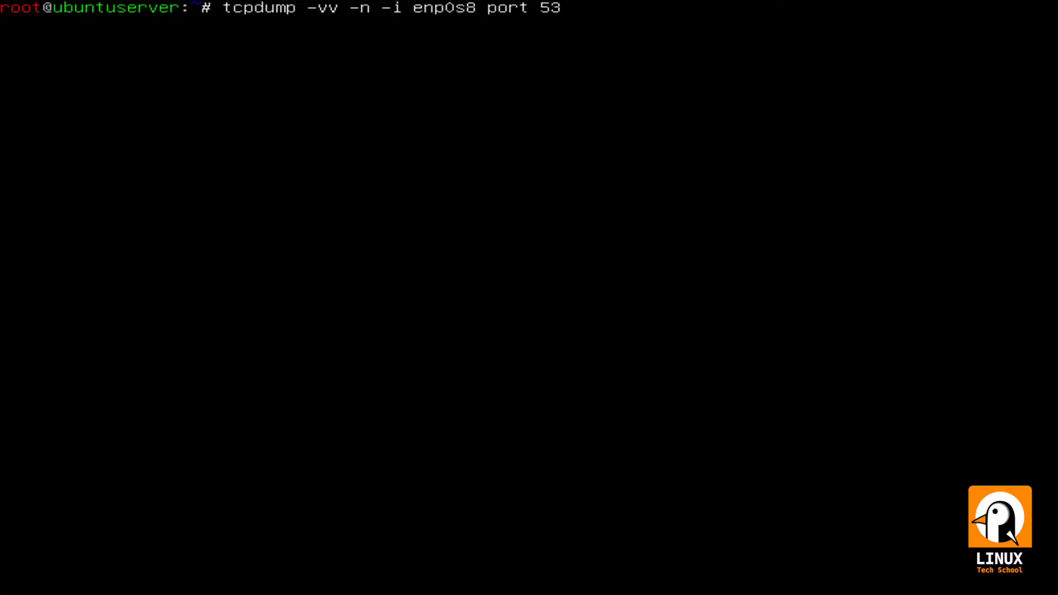
key(Enter)
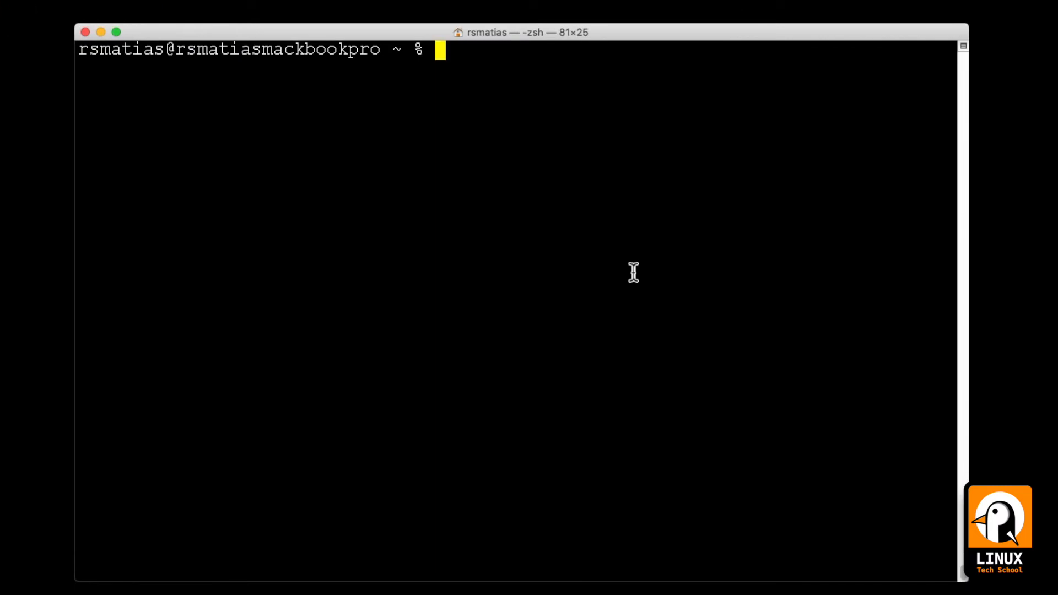
Query linux.org with dig against 192.168.52.1, getting NOERROR with three A records
text(dig)
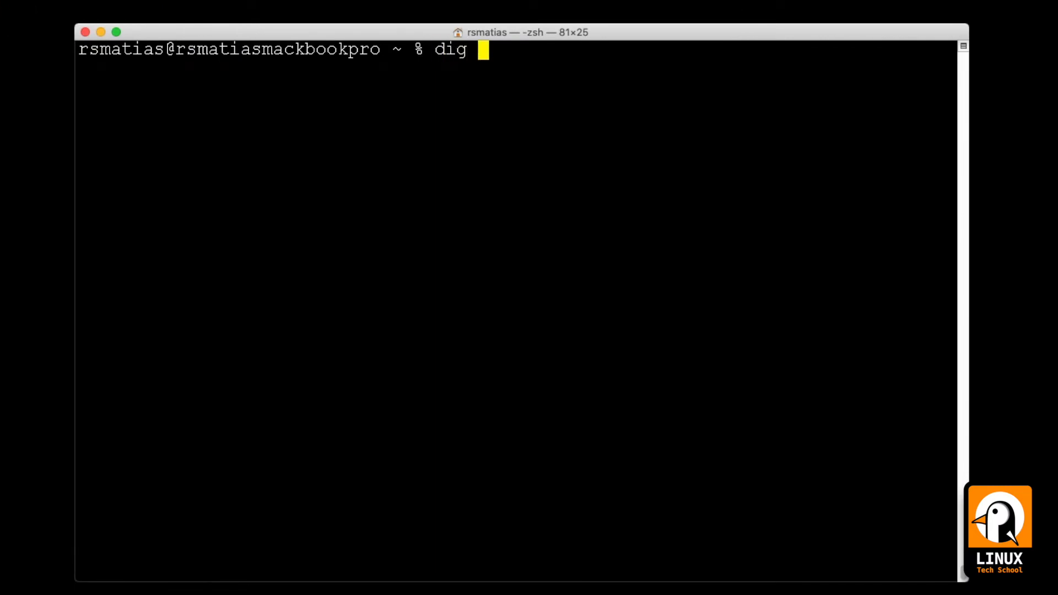
text(@192.1)
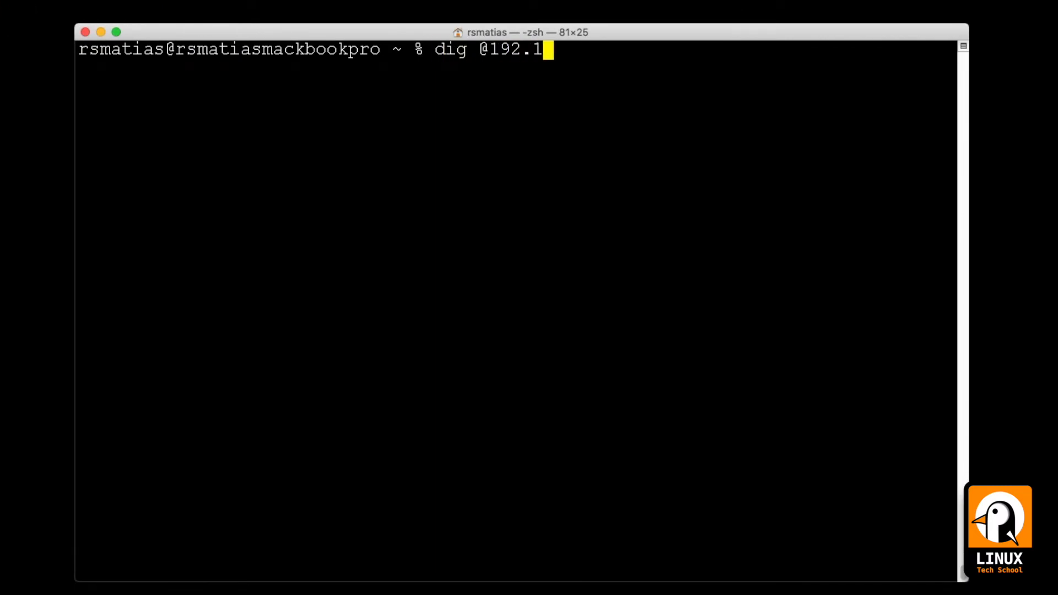
text(68.52.1)
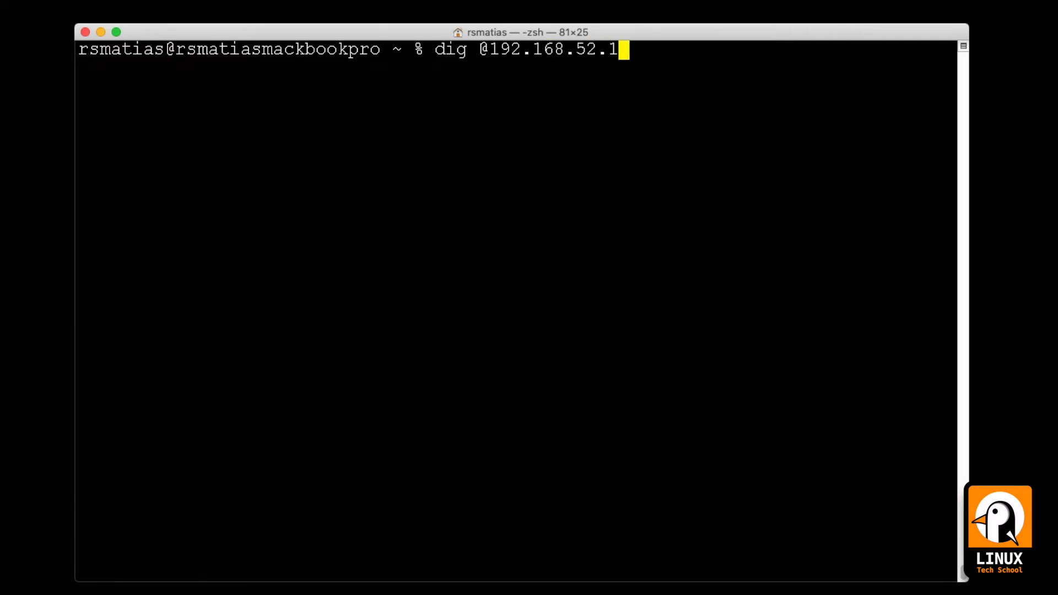
text(linux.org)
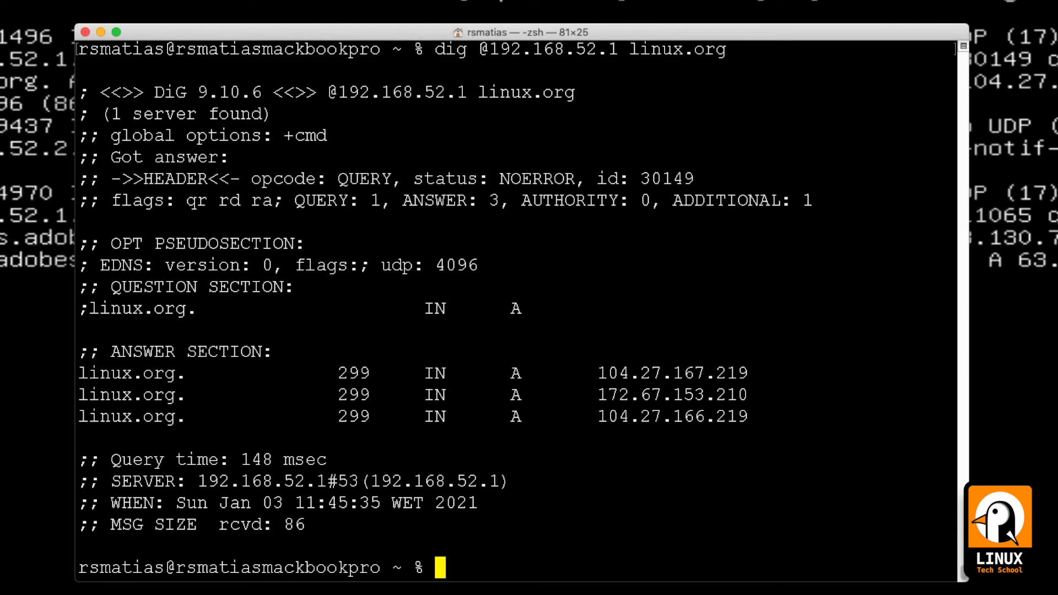
mouse_move(701, 340)
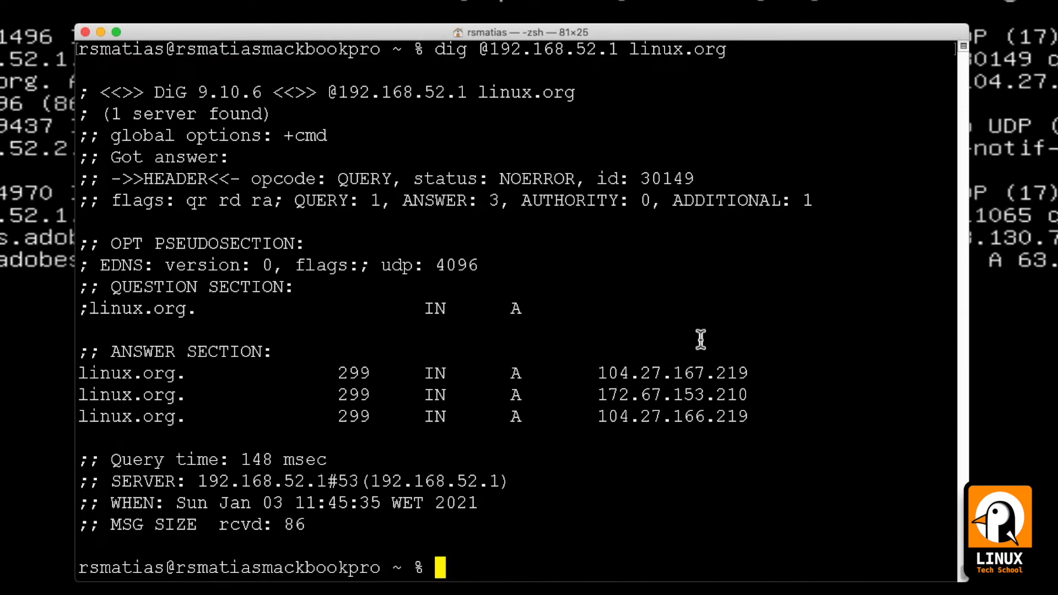
mouse_move(696, 430)
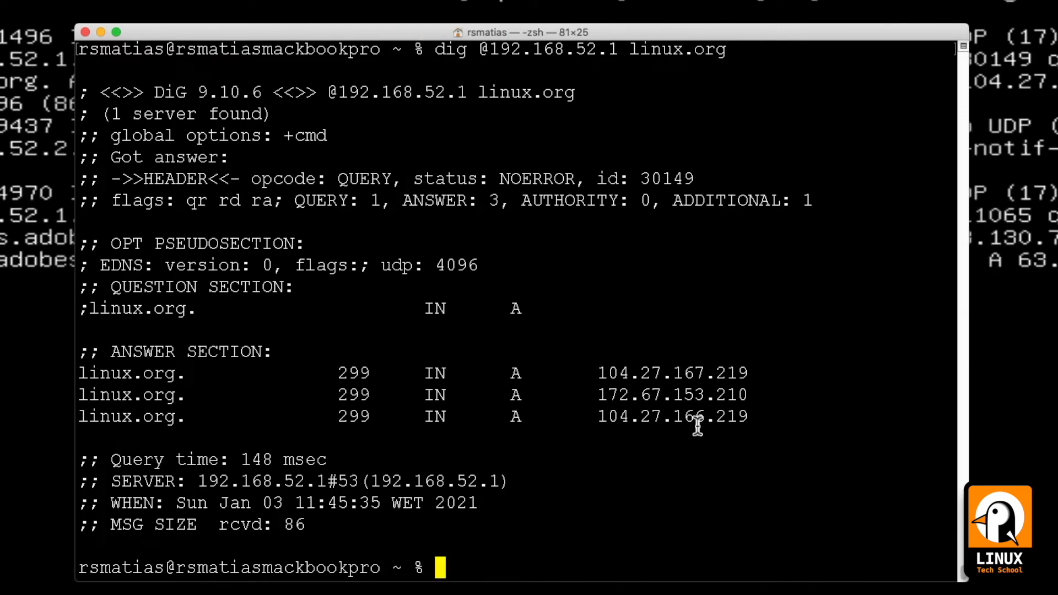
mouse_move(640, 438)
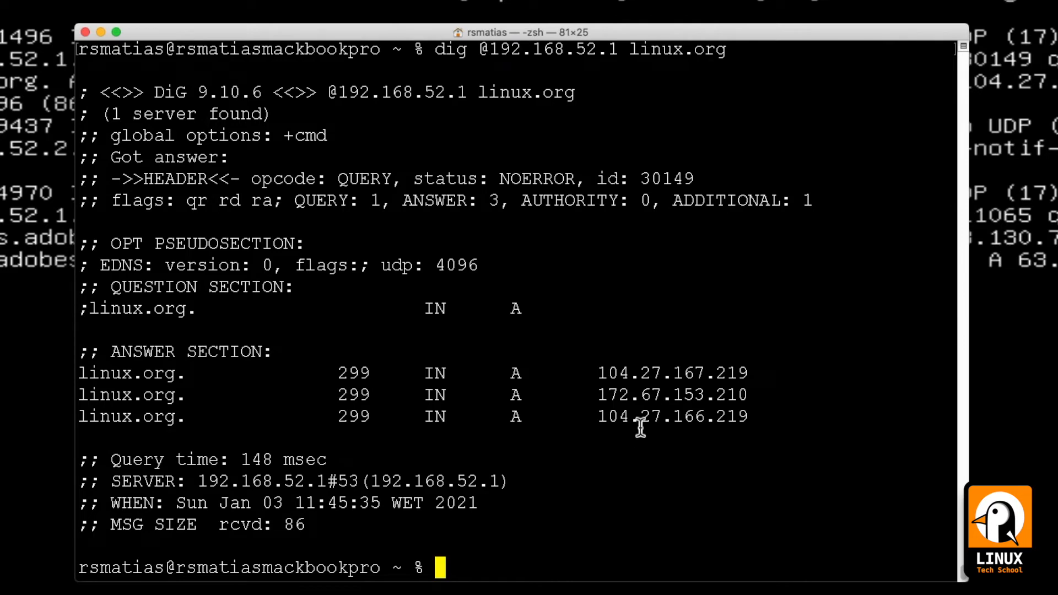
mouse_move(582, 450)
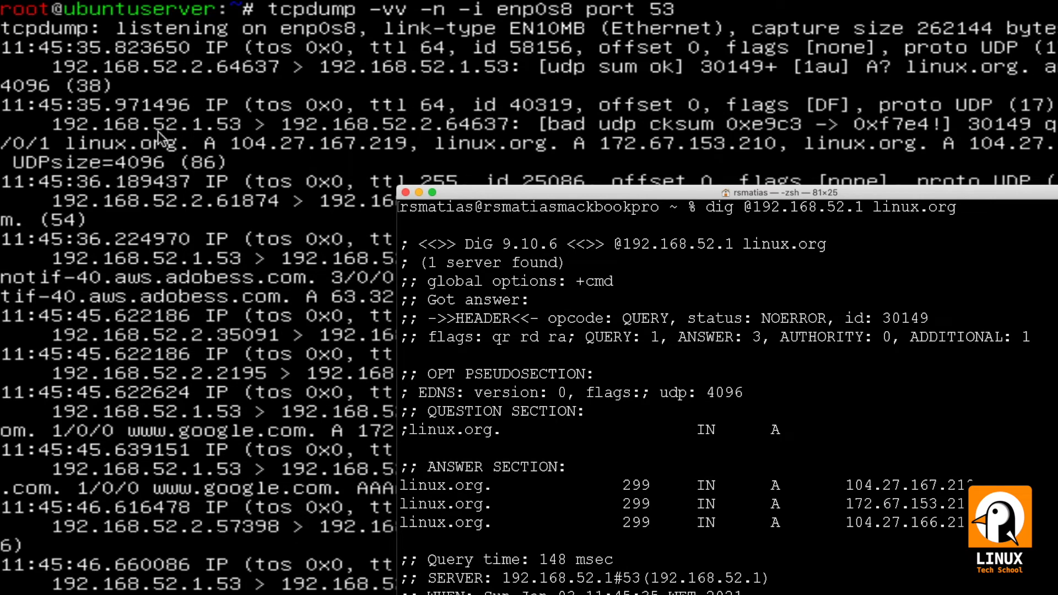
mouse_move(507, 194)
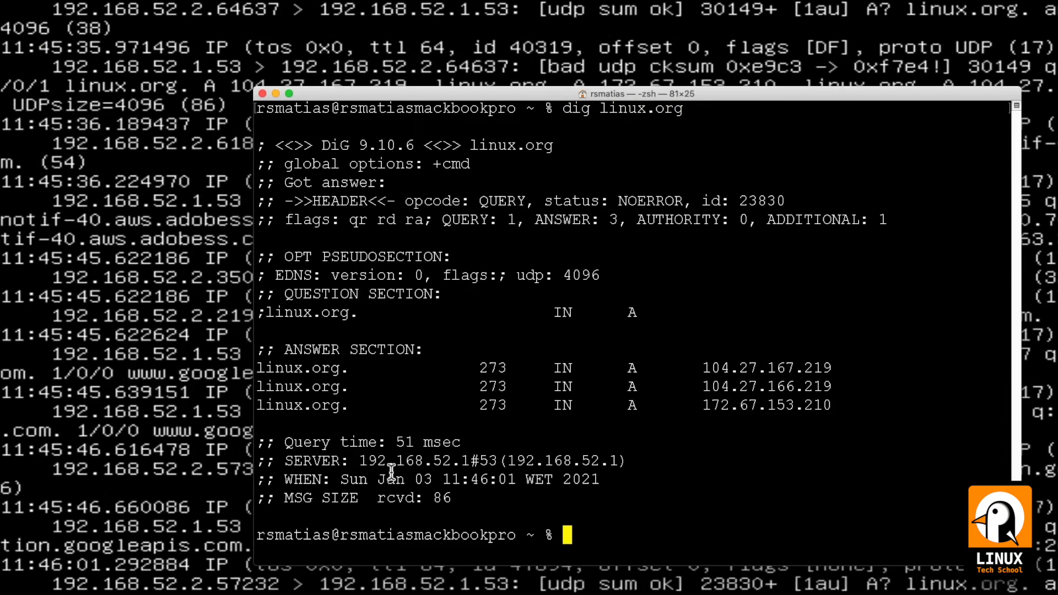
mouse_move(411, 432)
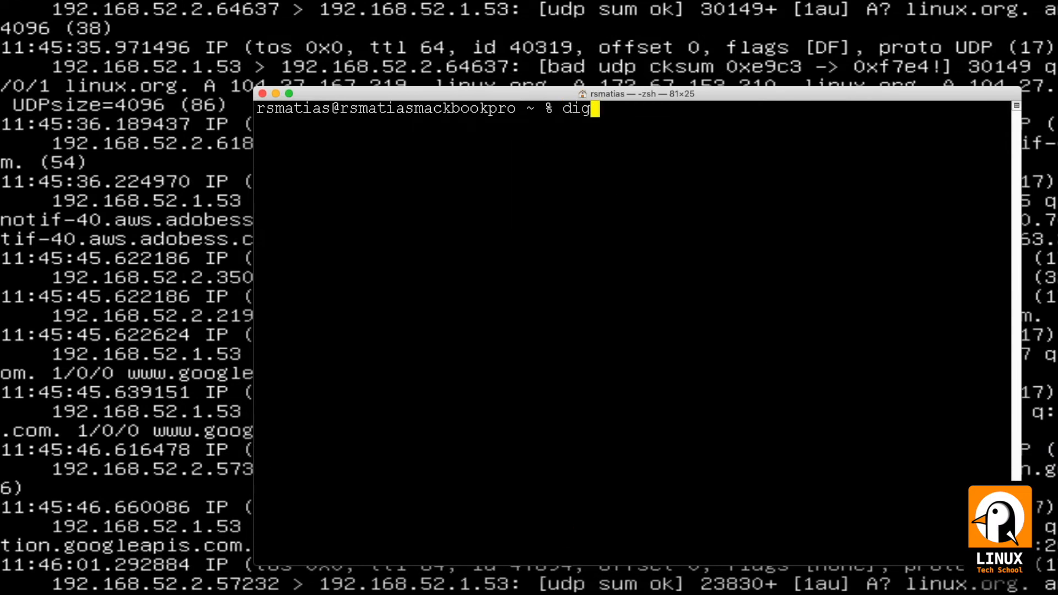
Look up ubuntu.com and kernel.org with plain dig so the server capture logs them
text(ubuntu.o)
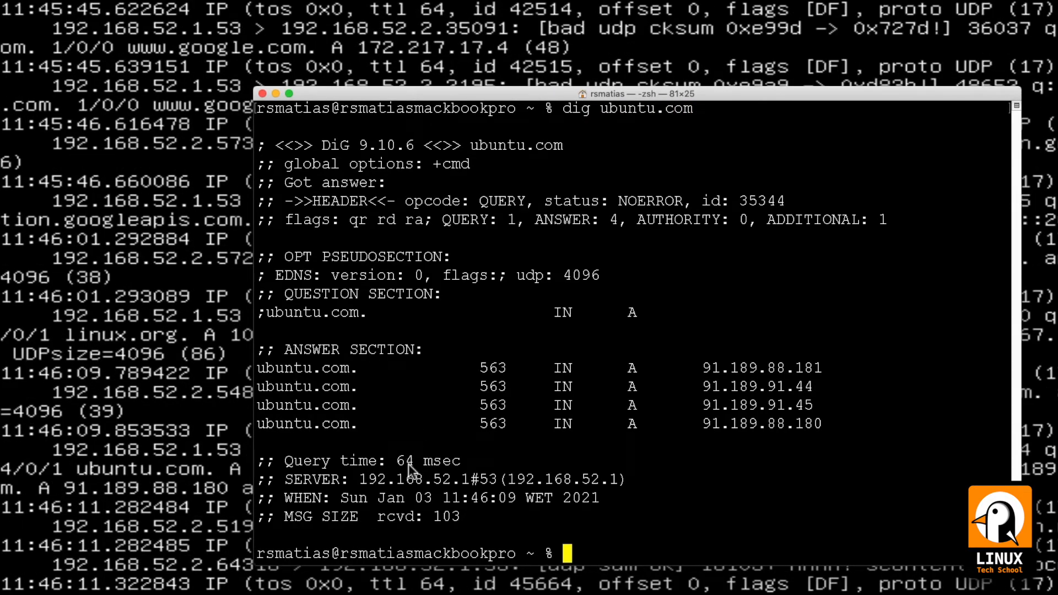
mouse_move(483, 460)
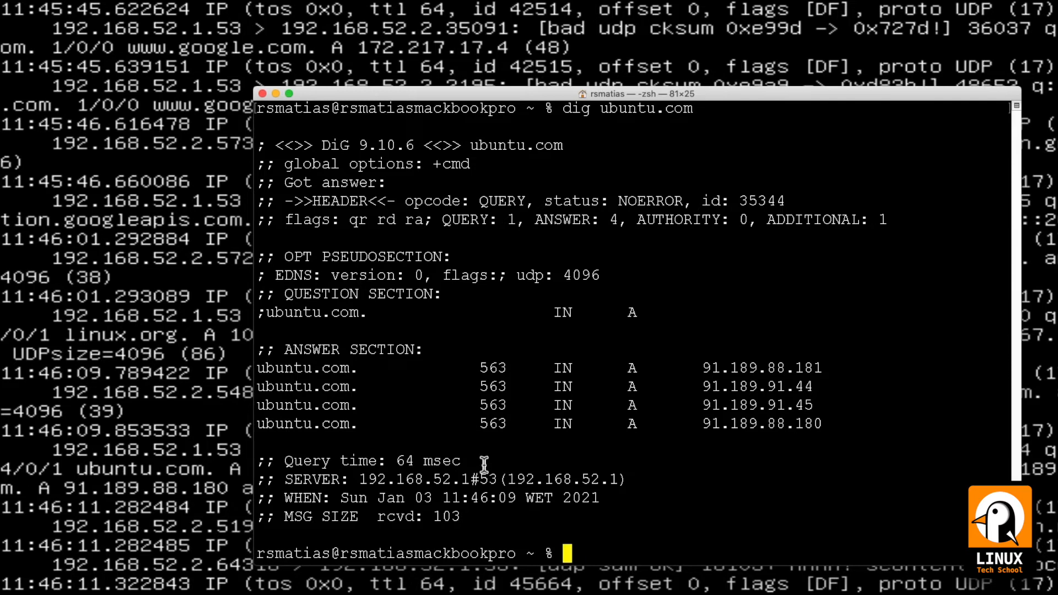
text(dig)
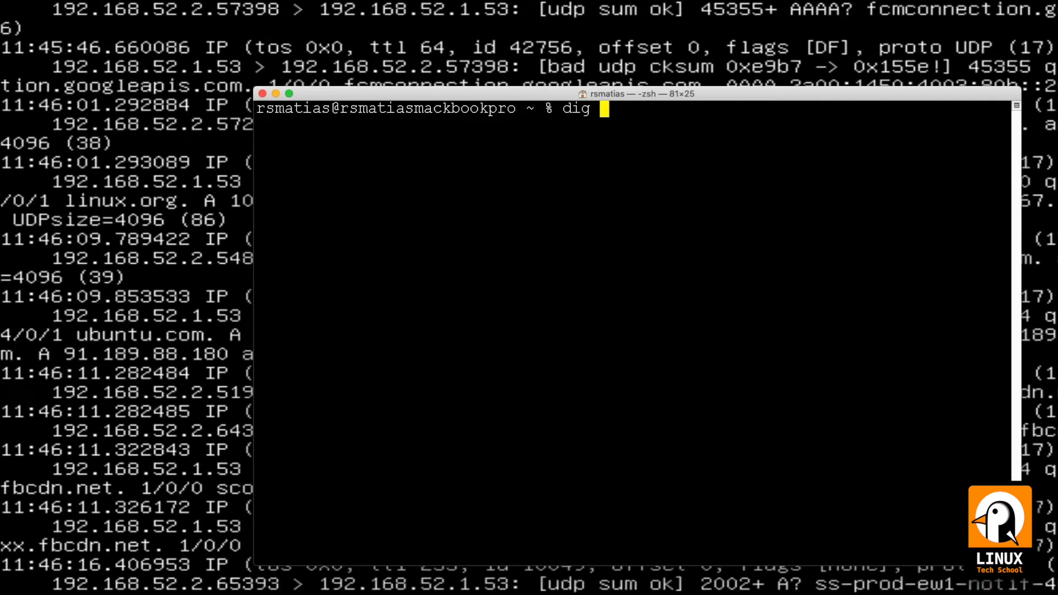
text(kerne)
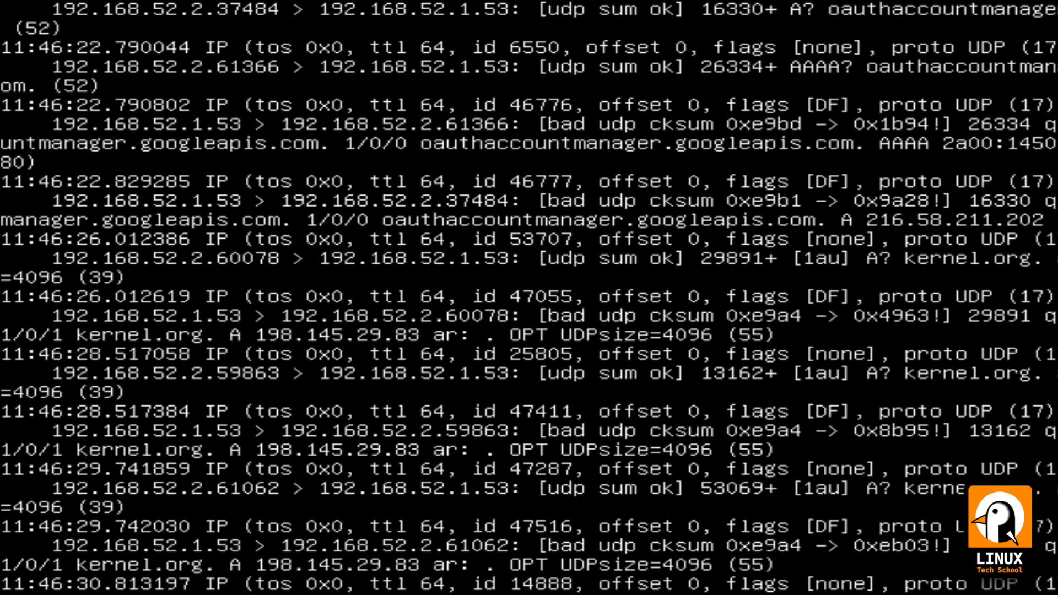
Stop the capture, run rndc flush, restart tcpdump on enp0s8 port 53, then dig kernel.org from the Mac
key(ctrl+c)
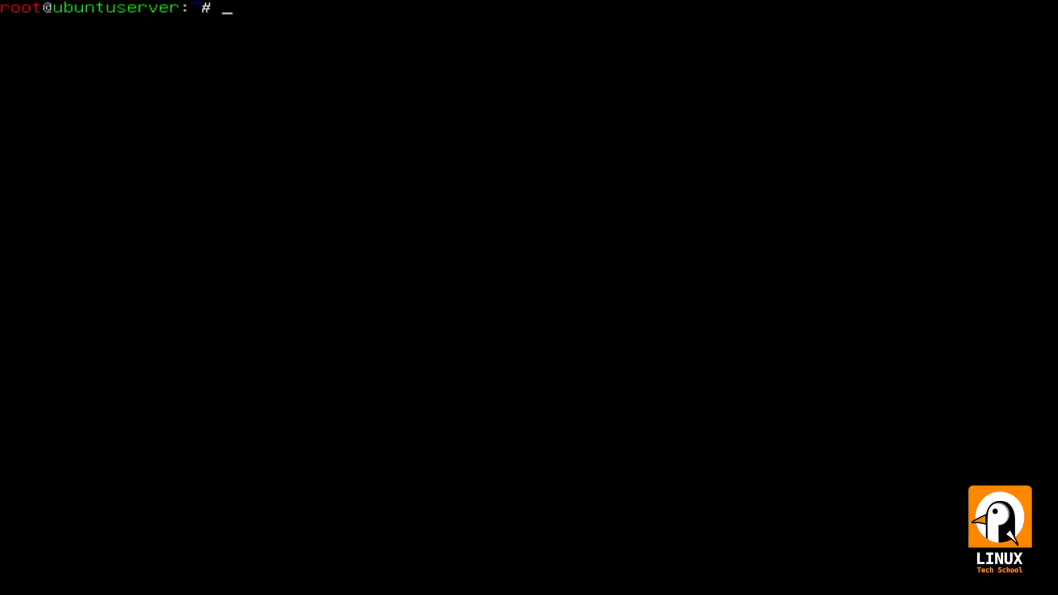
text(rndc flush)
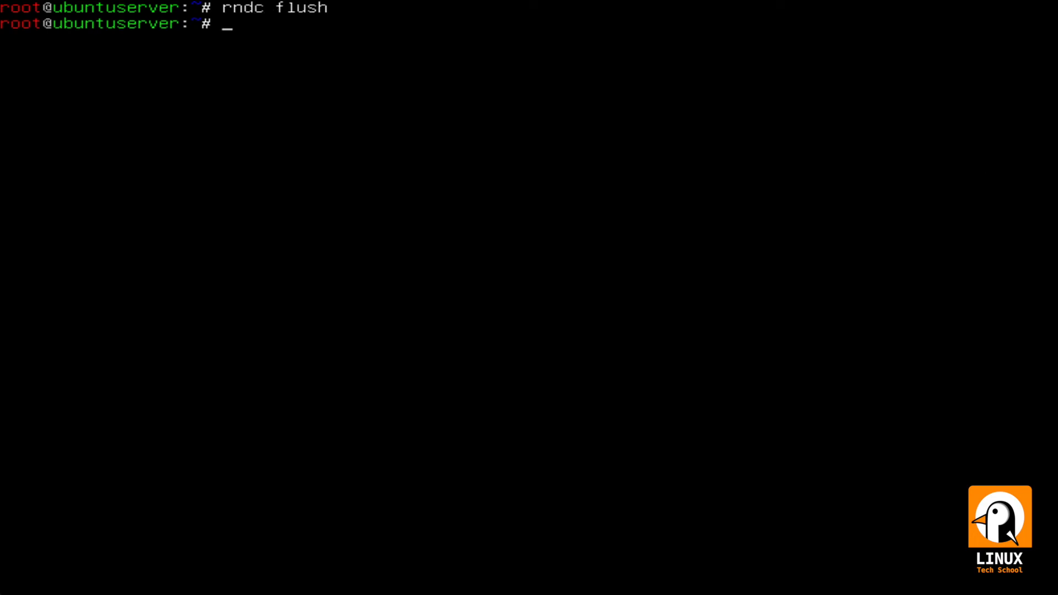
text(tcpdump -vv -n -i enp0s8 port 53)
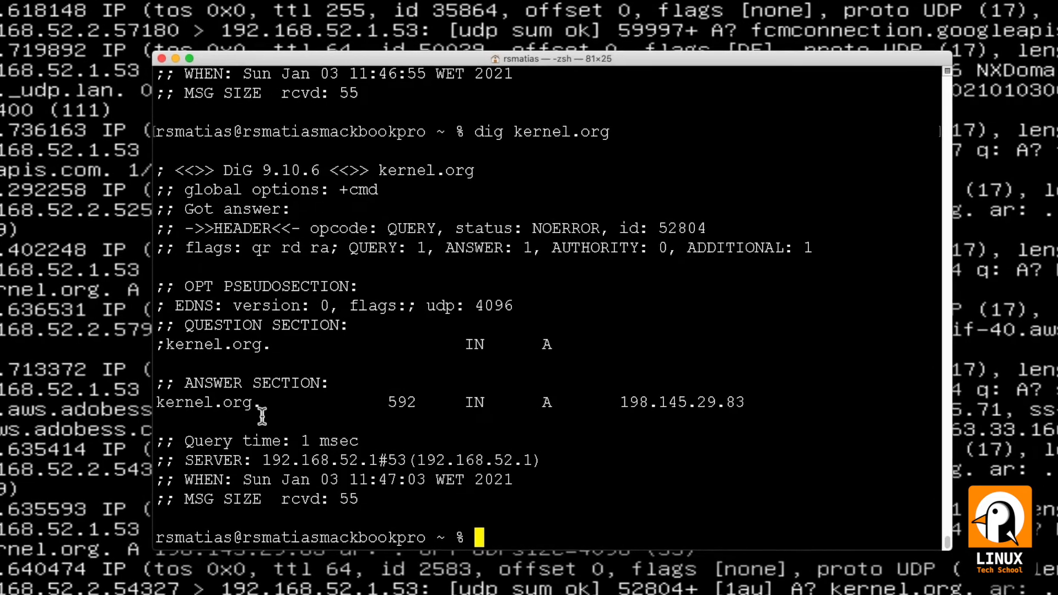
text(dig kernel.org)
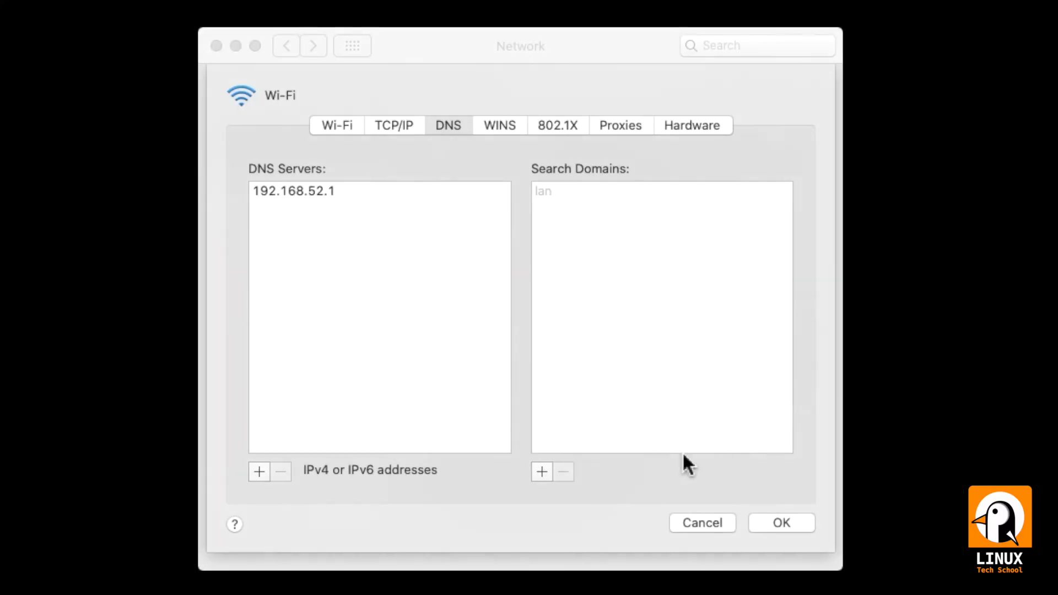
Add 1.1.1.1 below 192.168.52.1 in the Wi-Fi DNS list and apply
click(258, 487)
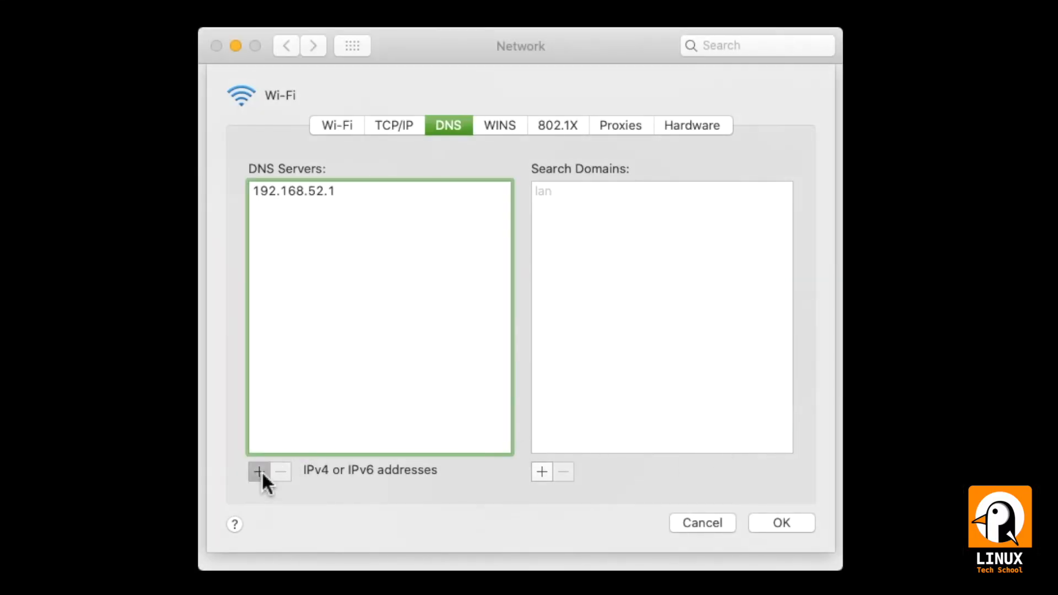
text(1.1.1.1)
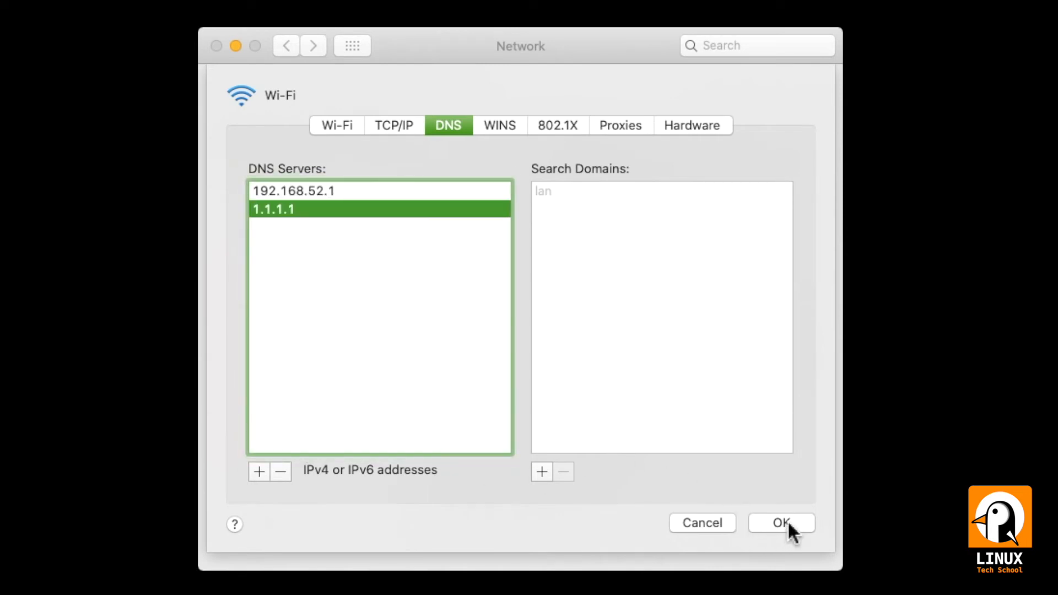
click(781, 522)
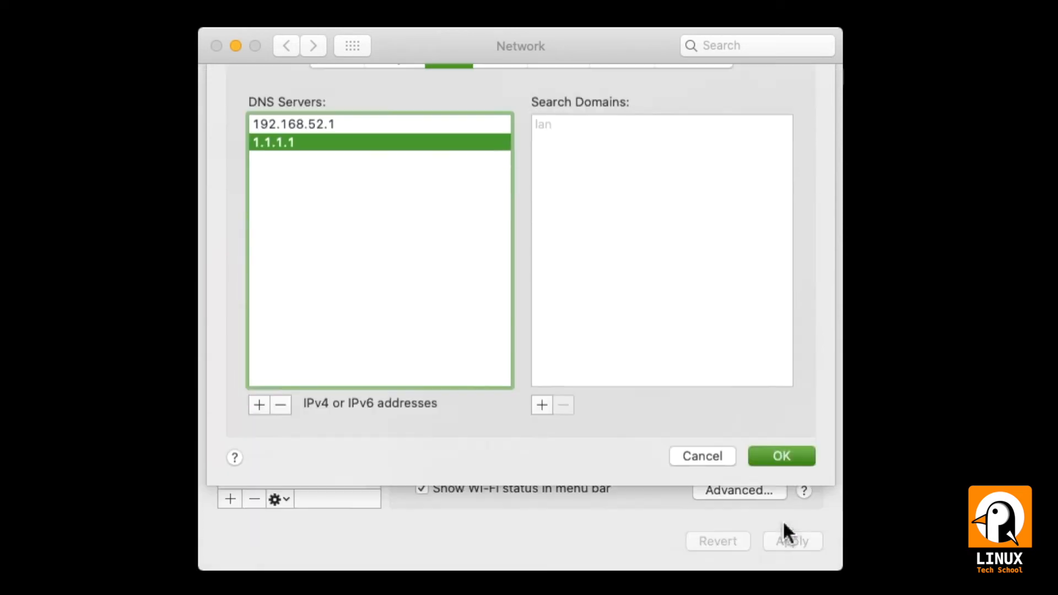
click(781, 456)
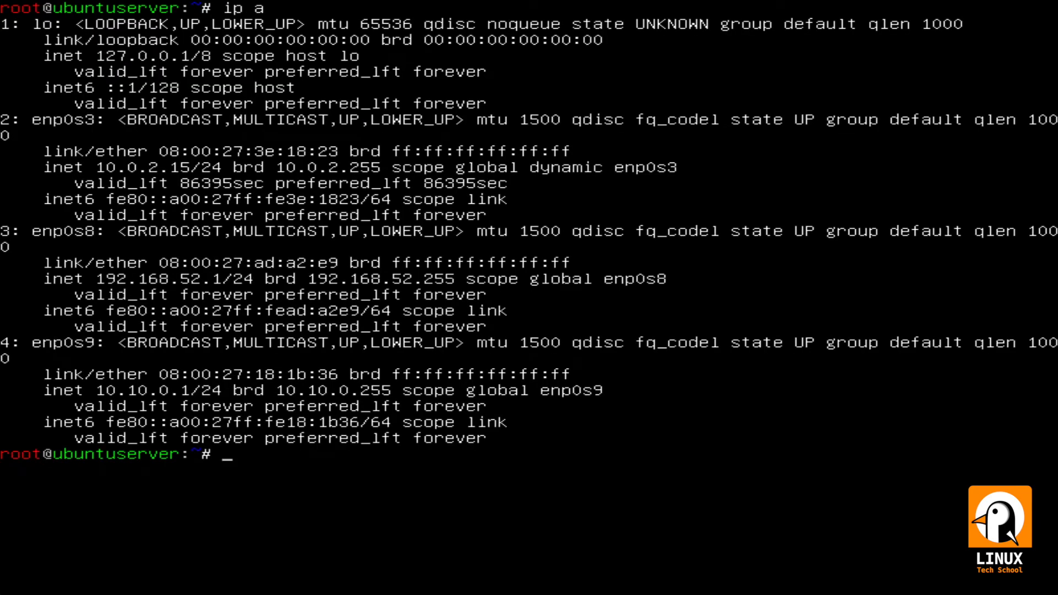
Start tcpdump -vv -n -i enp0s8 port 53 again on the server
text(tcpdump -vv -n -i enp0s8 port 53)
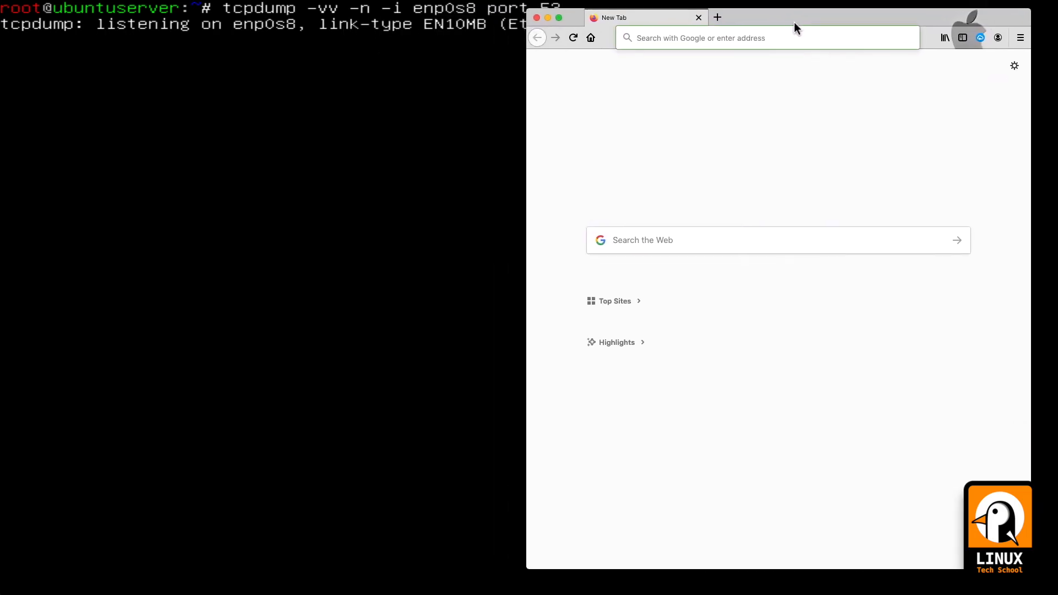
text(www.google.com/)
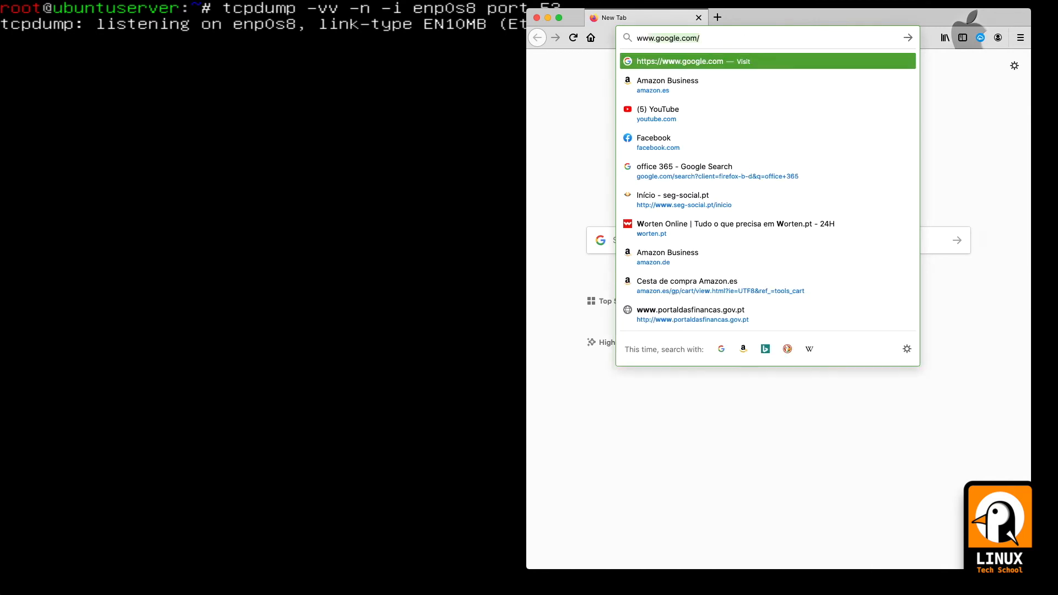
text(www.linkedin.com/)
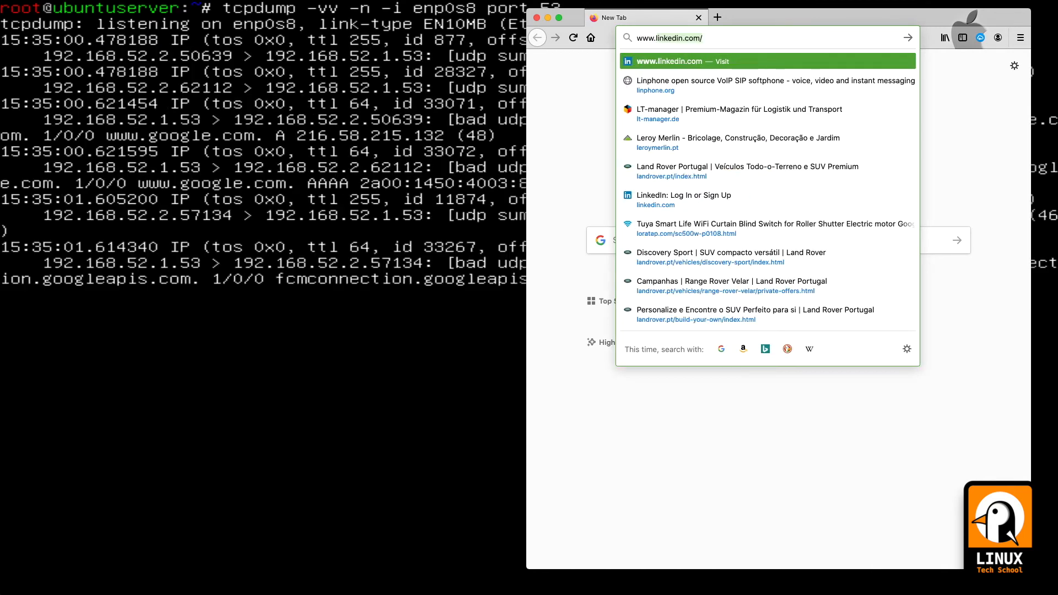
text(www.linux.org)
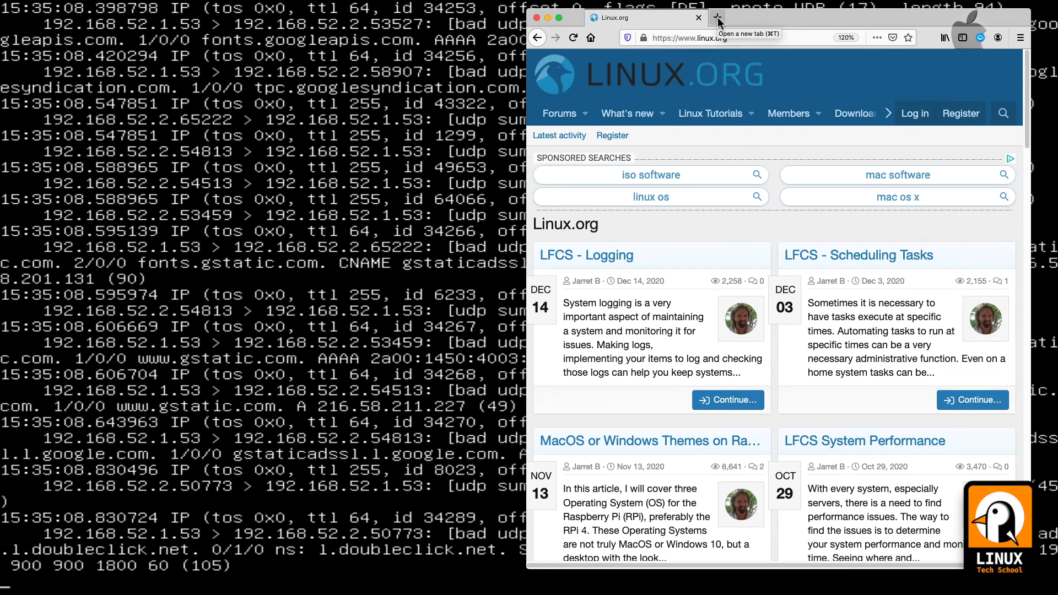
click(718, 18)
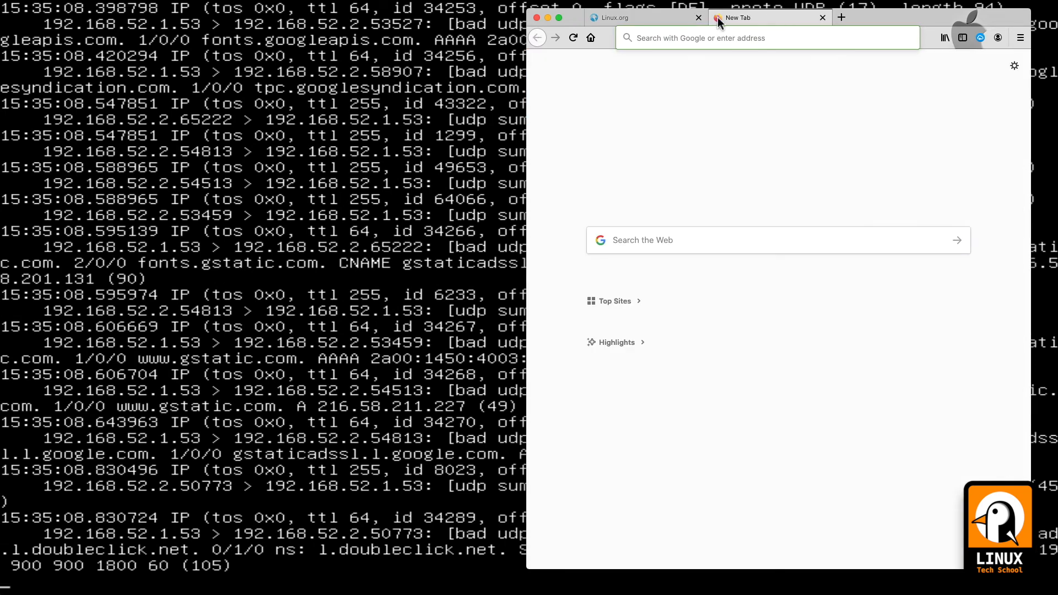
text(debian.org/)
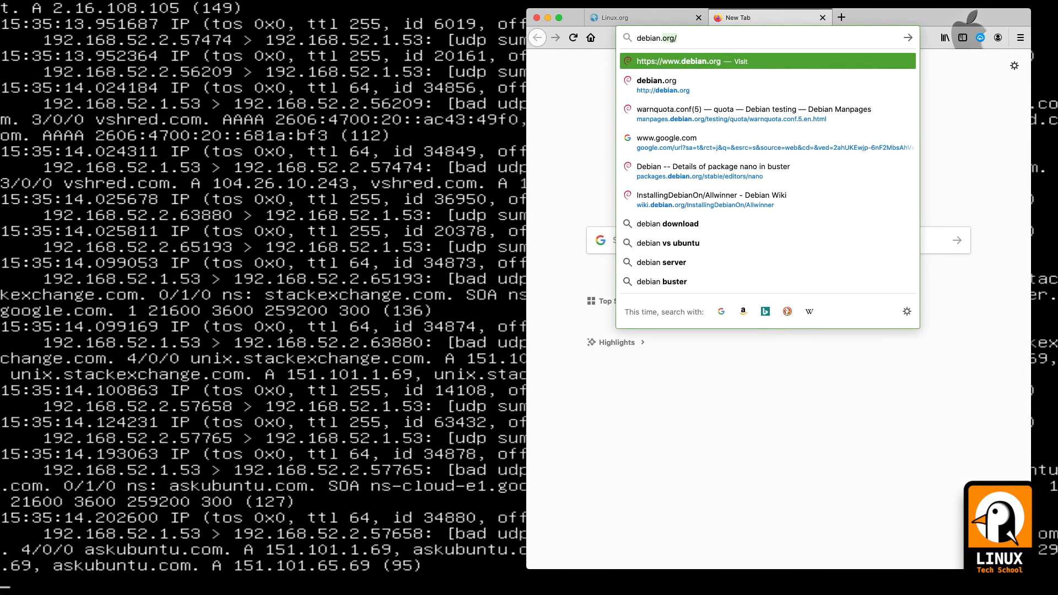
click(693, 60)
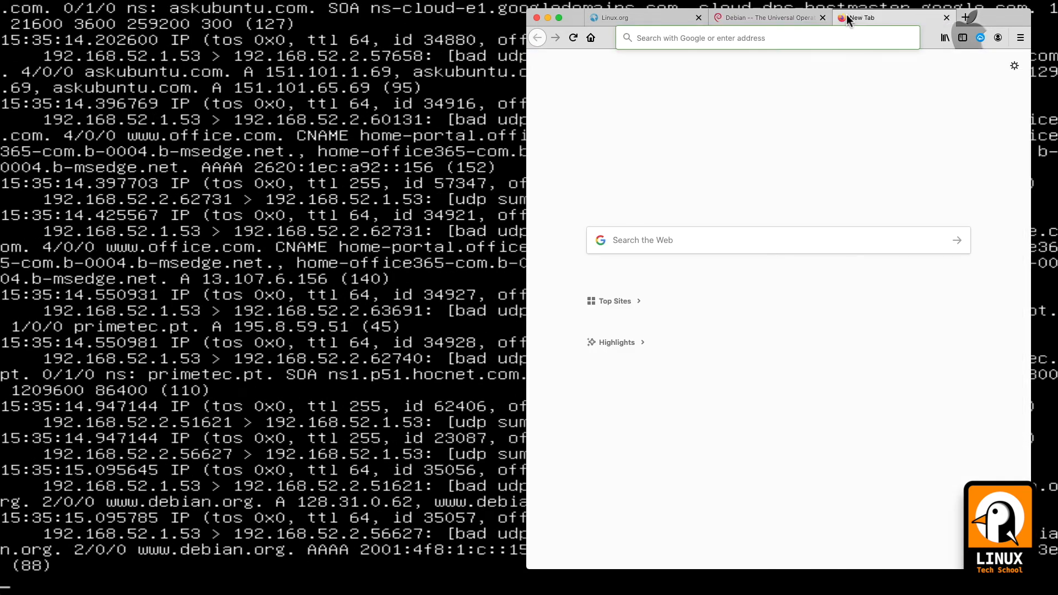
text(www.google.com/)
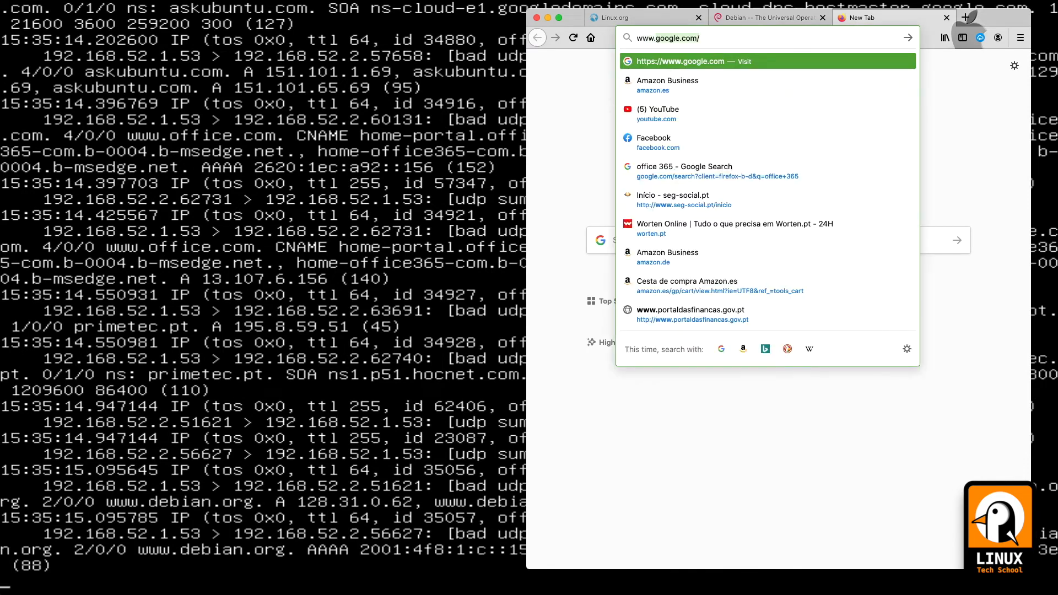
text(www.ker)
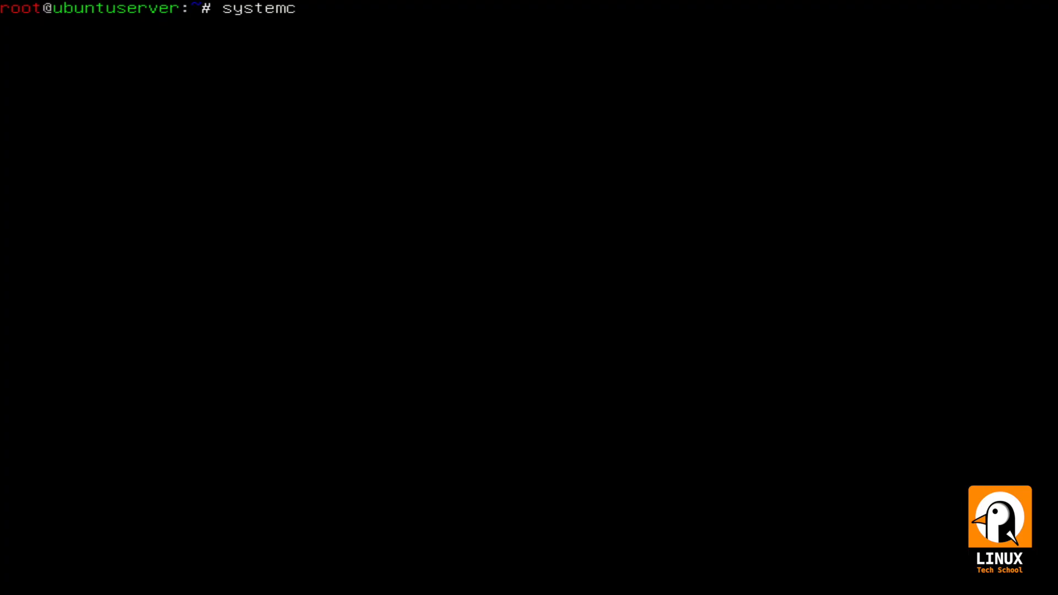
Run systemctl status bind9 to check the BIND service
text(tl status)
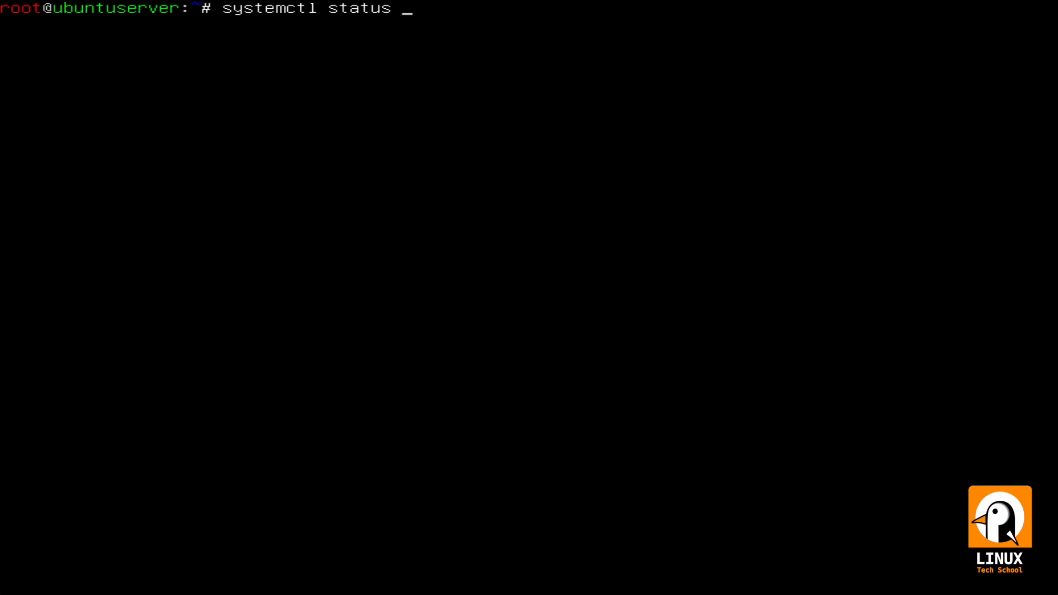
text(bind9)
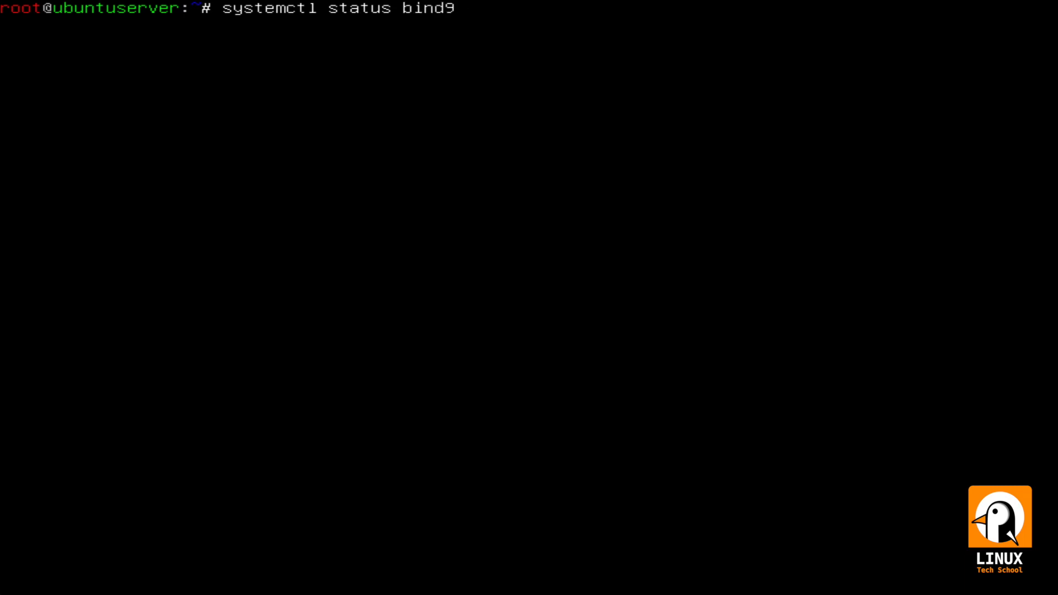